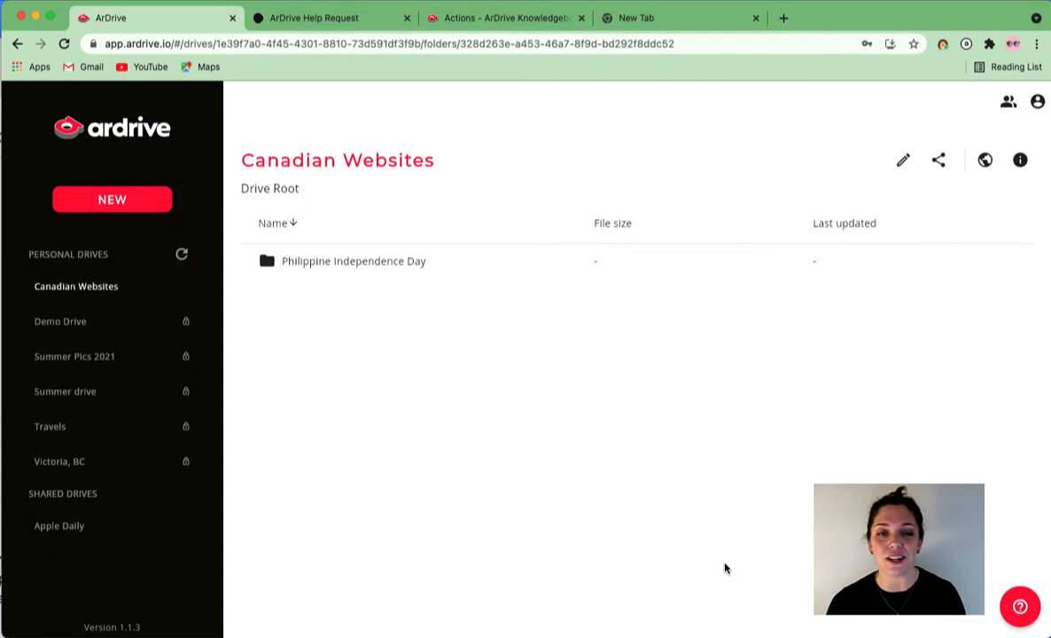
Reveal the NEW menu's choices: New folder, Upload file(s), New drive, Attach drive.
left_click(725, 569)
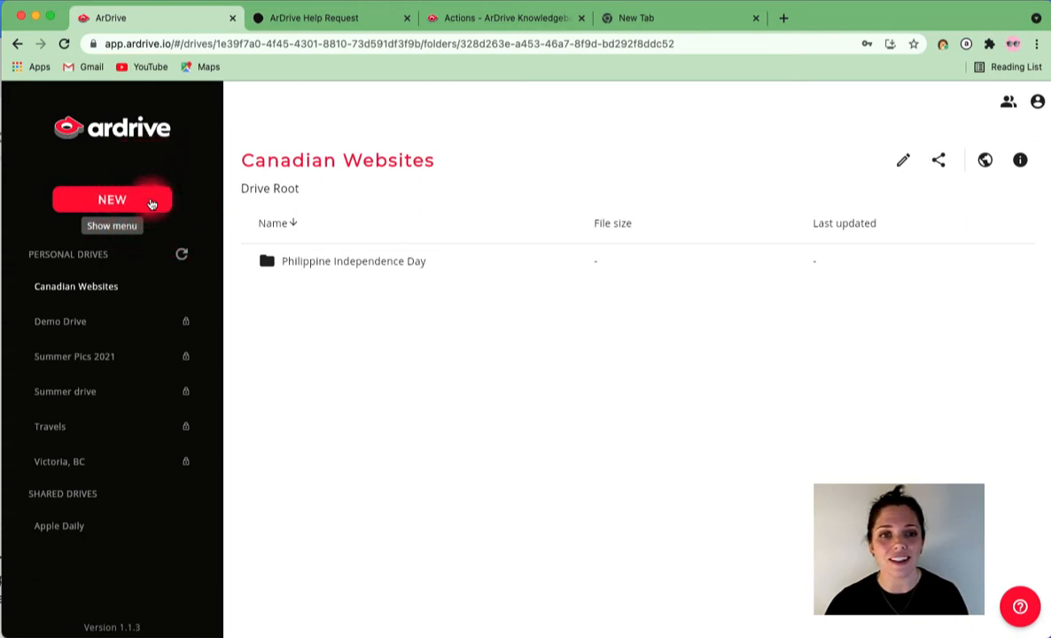
left_click(112, 199)
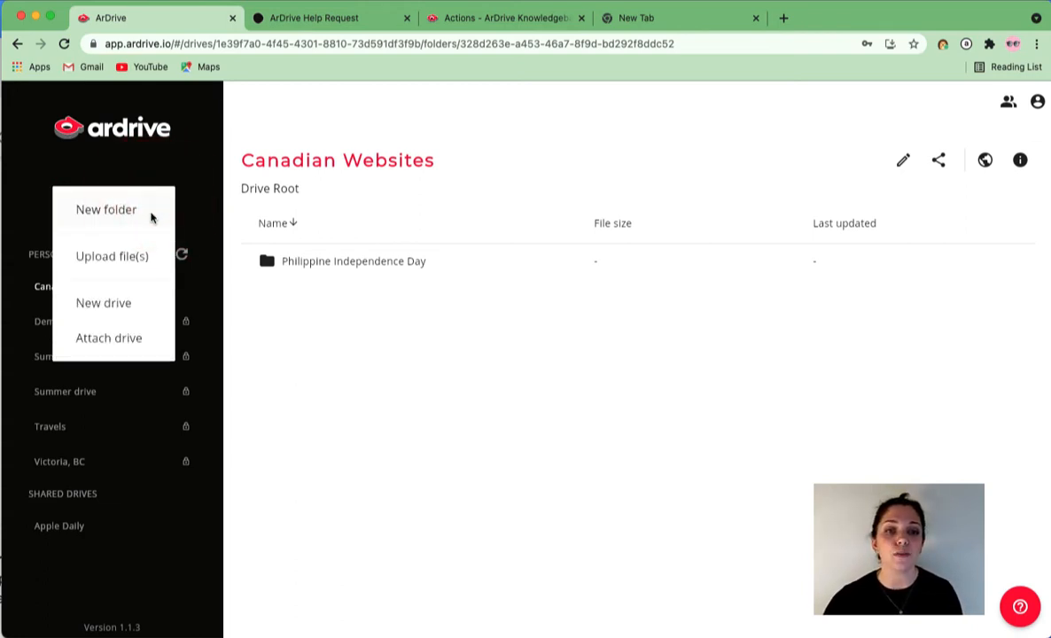
mouse_move(102, 301)
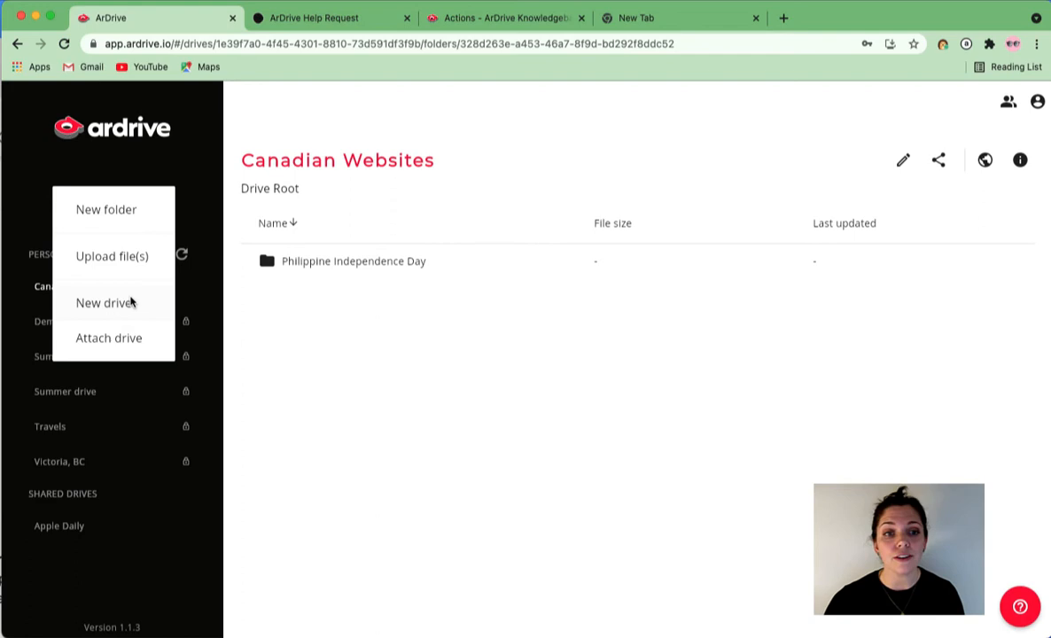
mouse_move(133, 264)
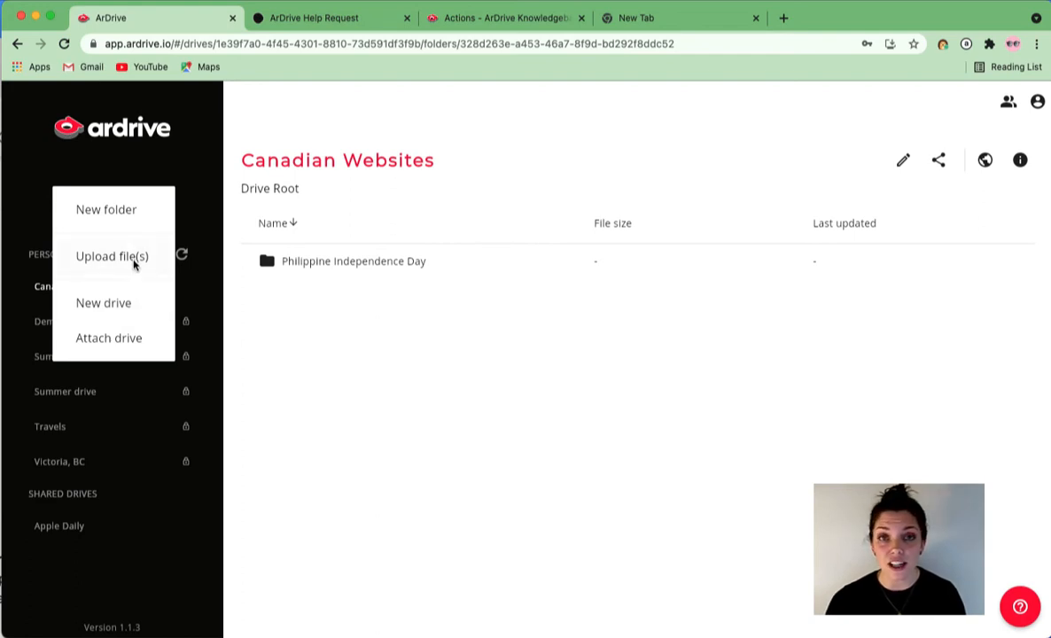
mouse_move(139, 219)
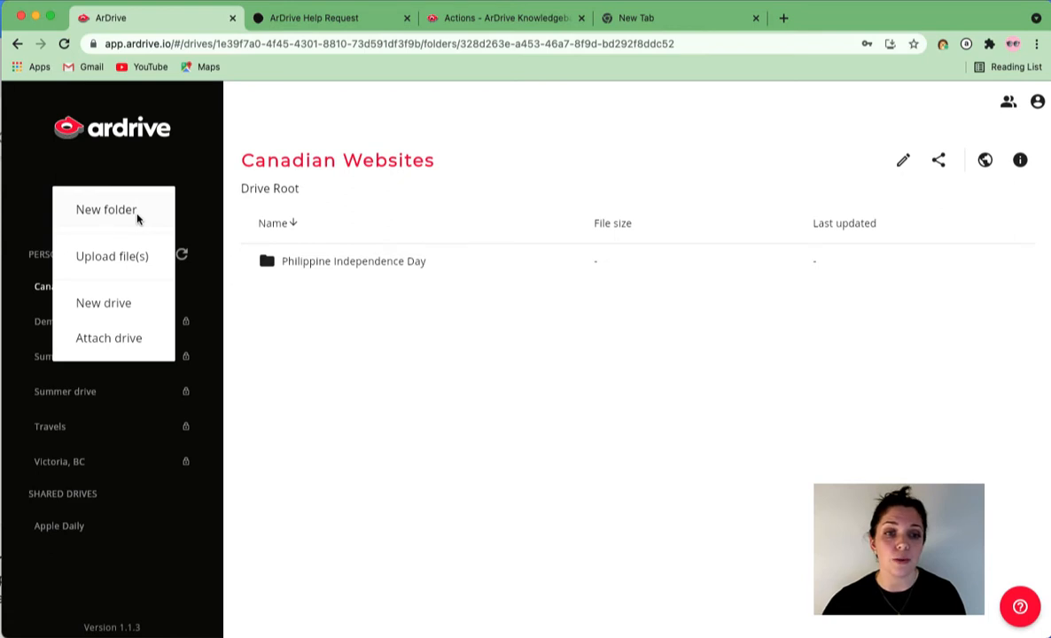
mouse_move(114, 338)
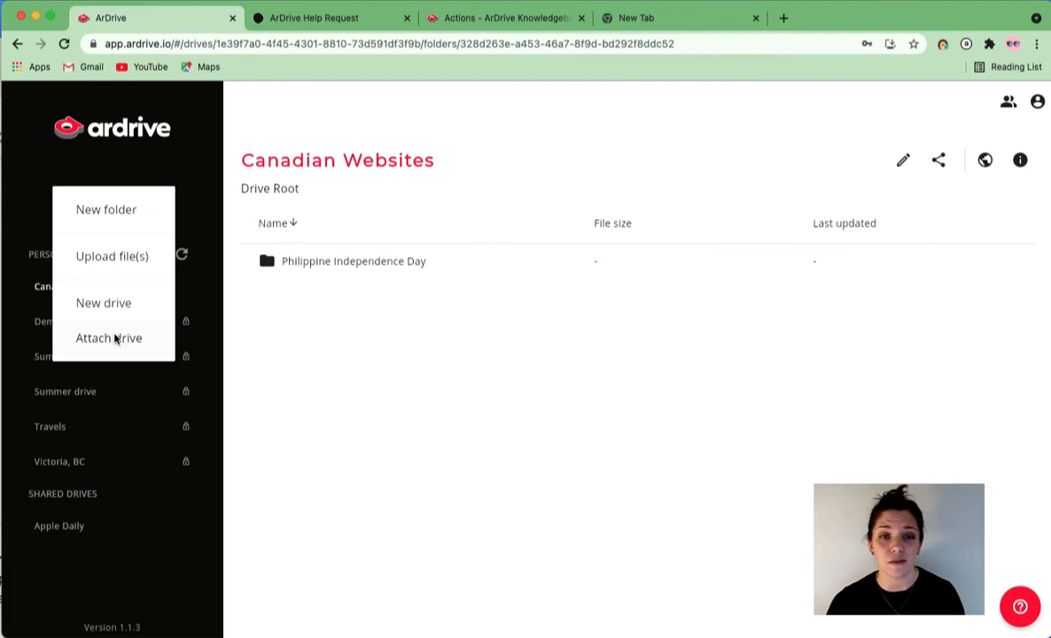
left_click(102, 301)
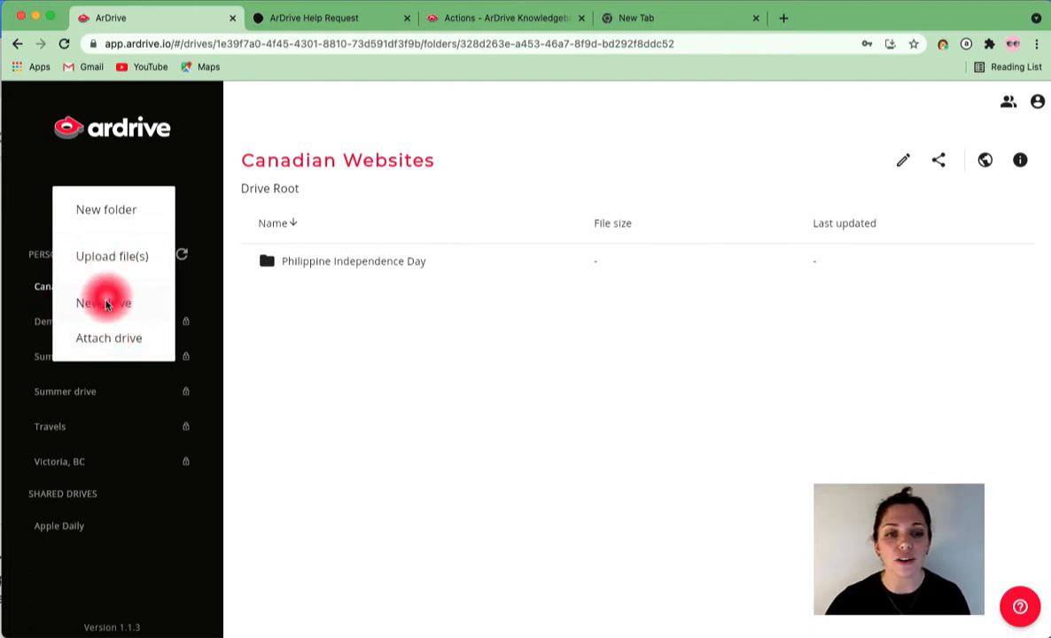
Create a new drive named 'Misc Pics' with Privacy kept at Private.
left_click(102, 301)
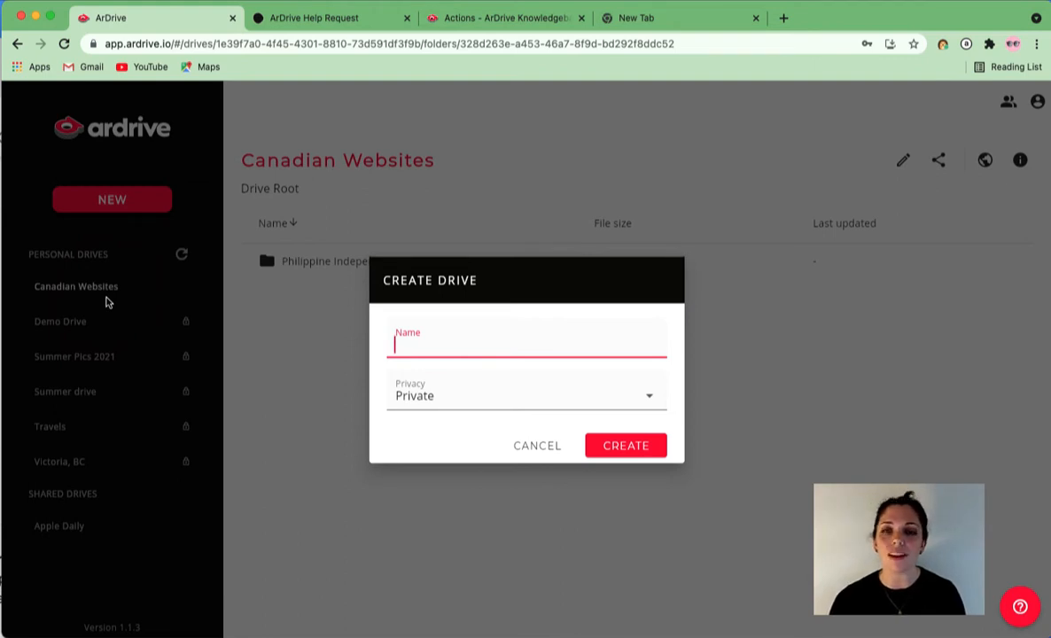
type("M")
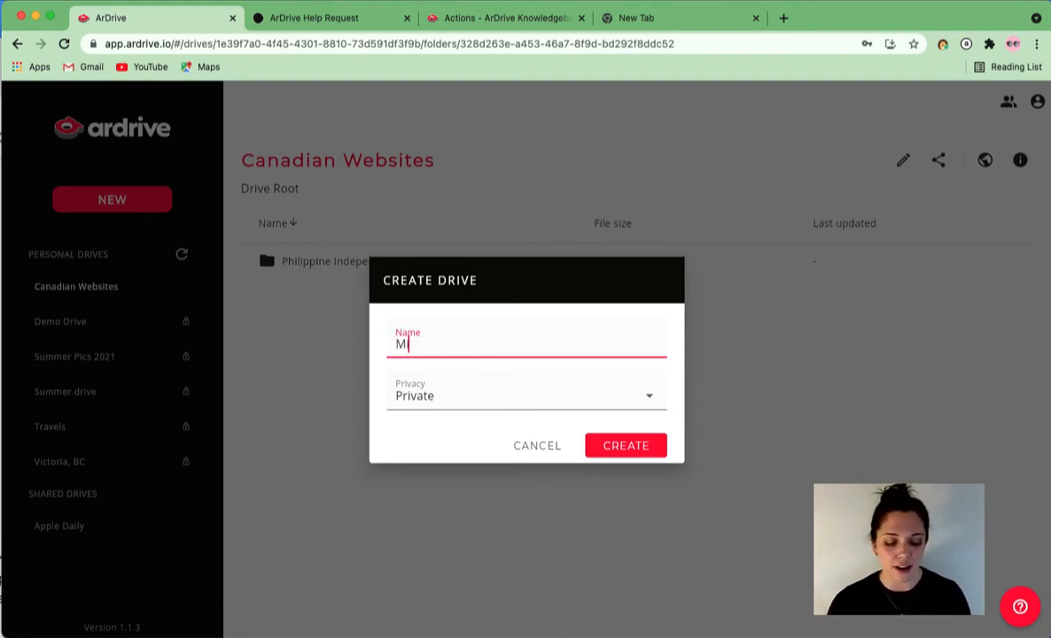
type("isc Pics")
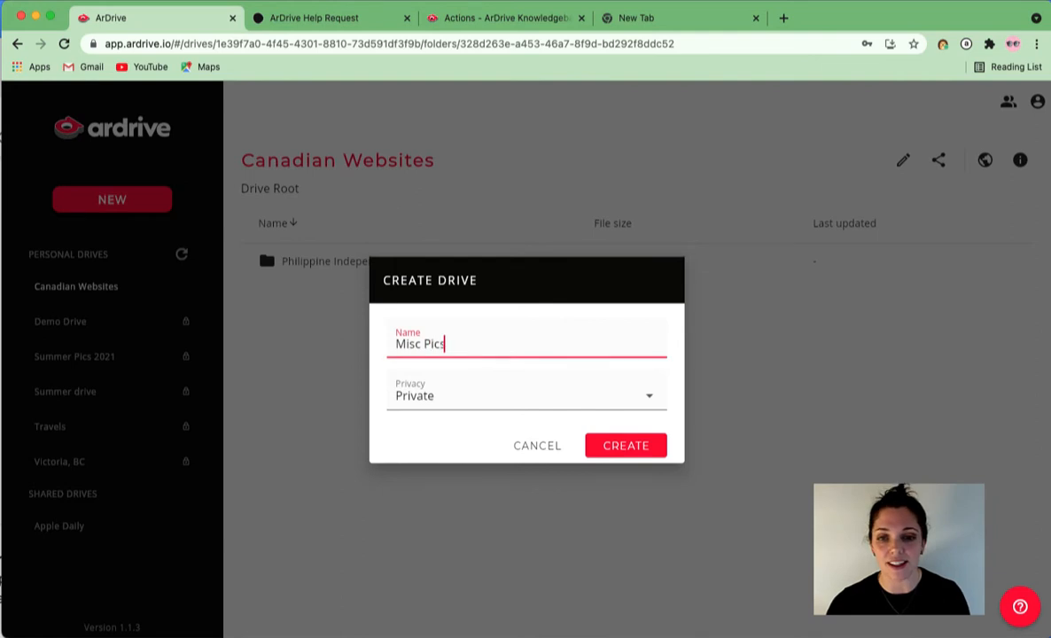
left_click(526, 395)
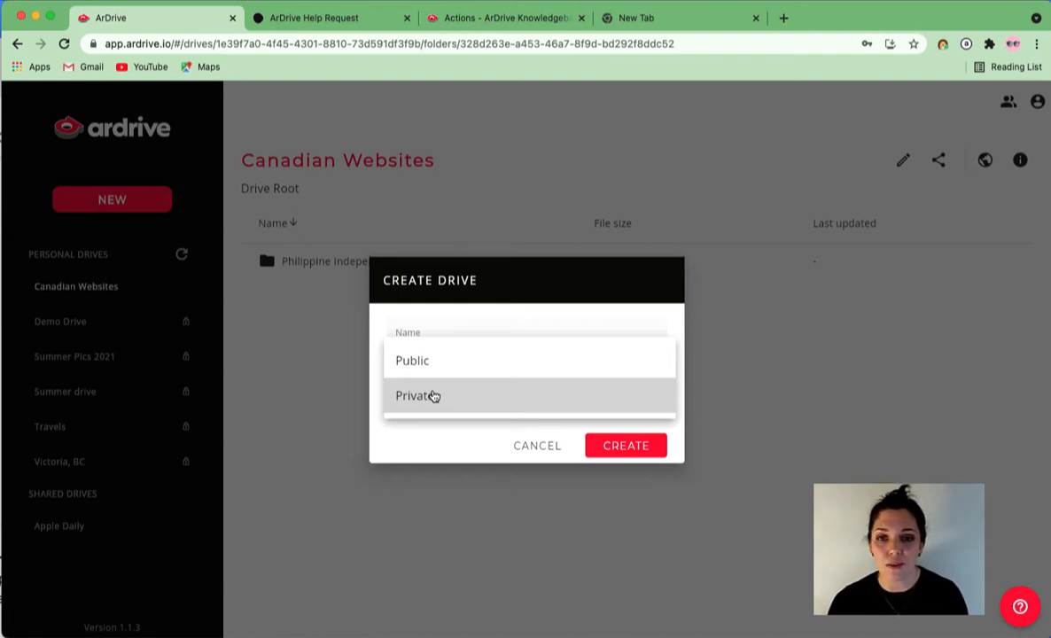
left_click(416, 396)
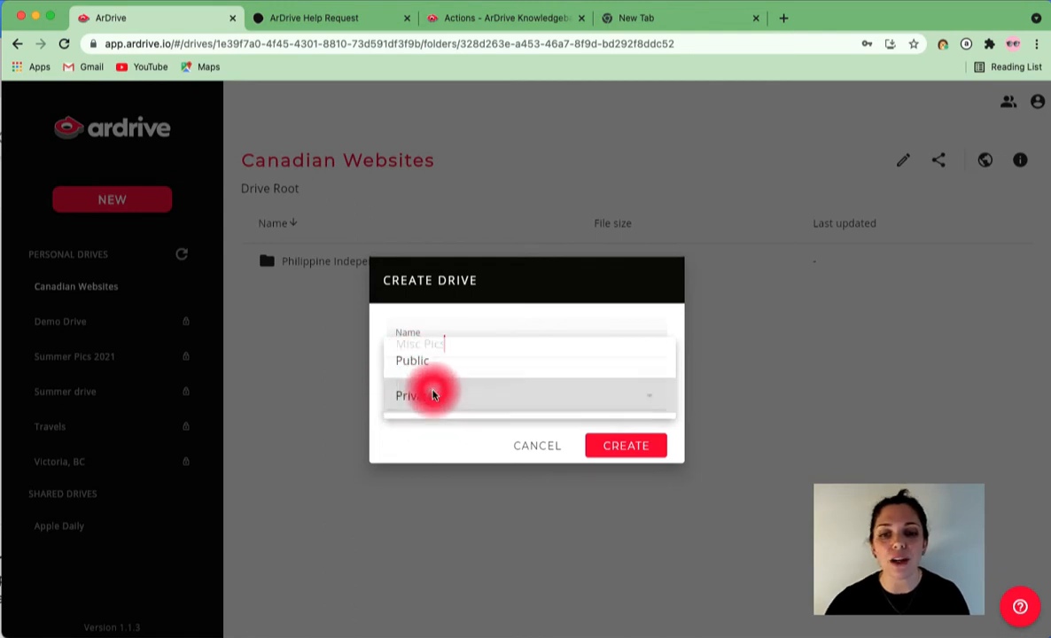
left_click(411, 395)
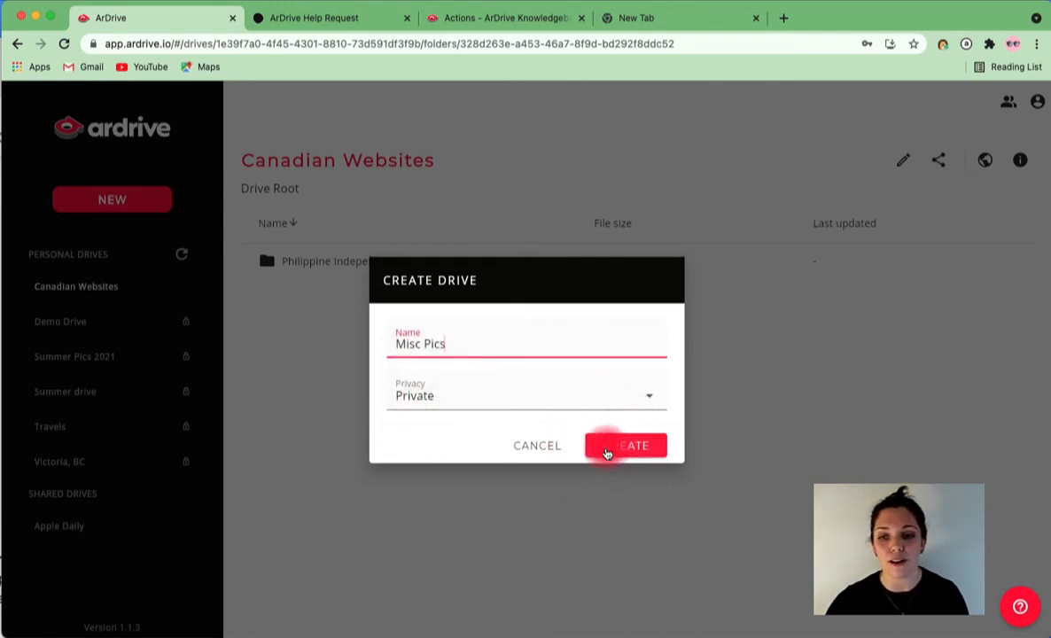
left_click(626, 447)
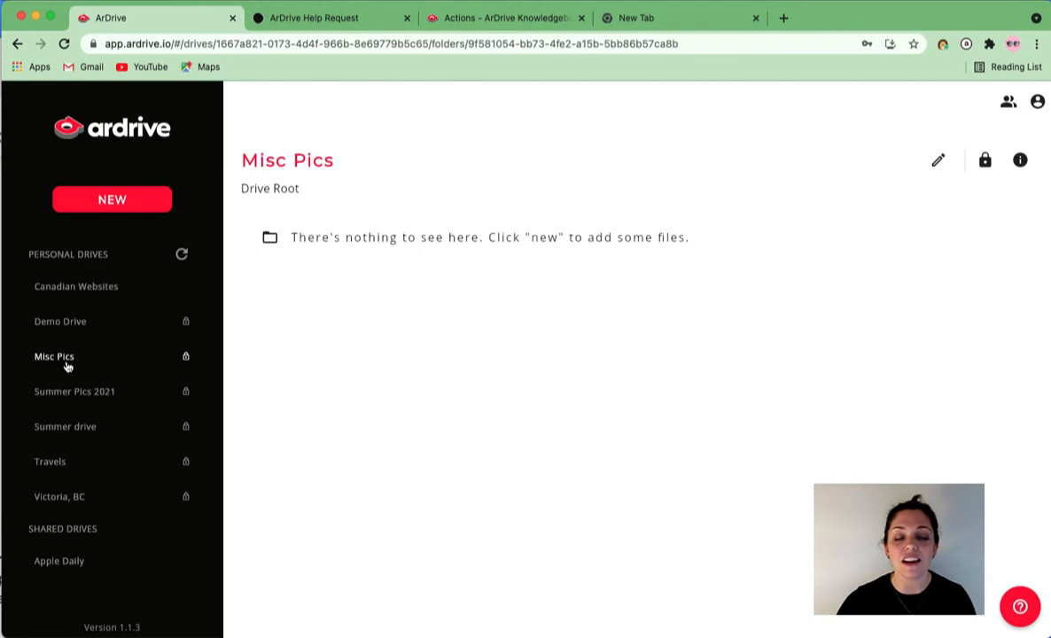
mouse_move(107, 269)
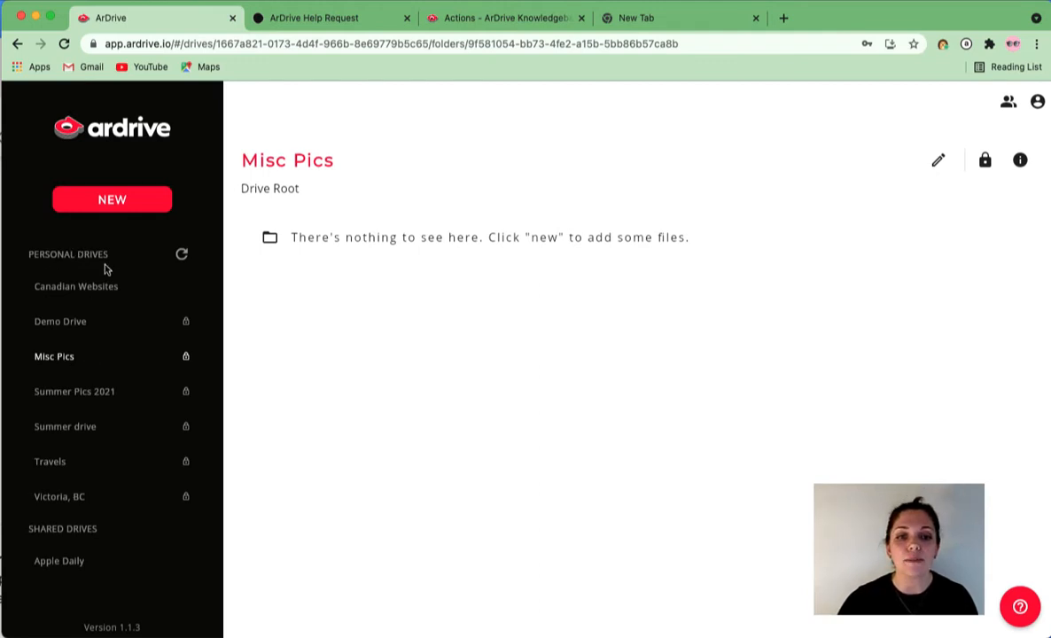
mouse_move(195, 362)
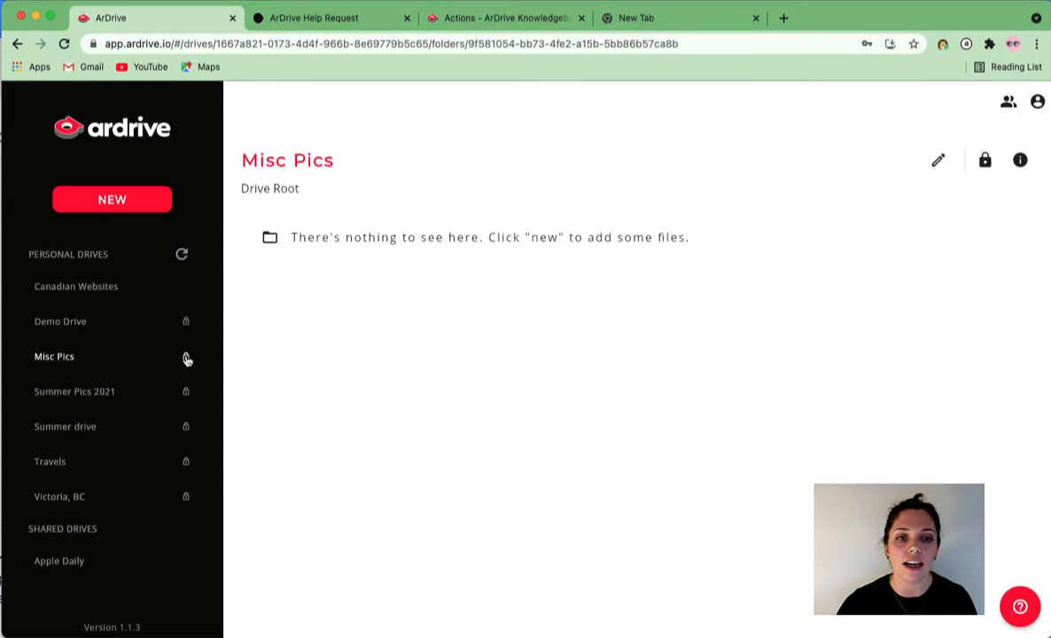
mouse_move(62, 308)
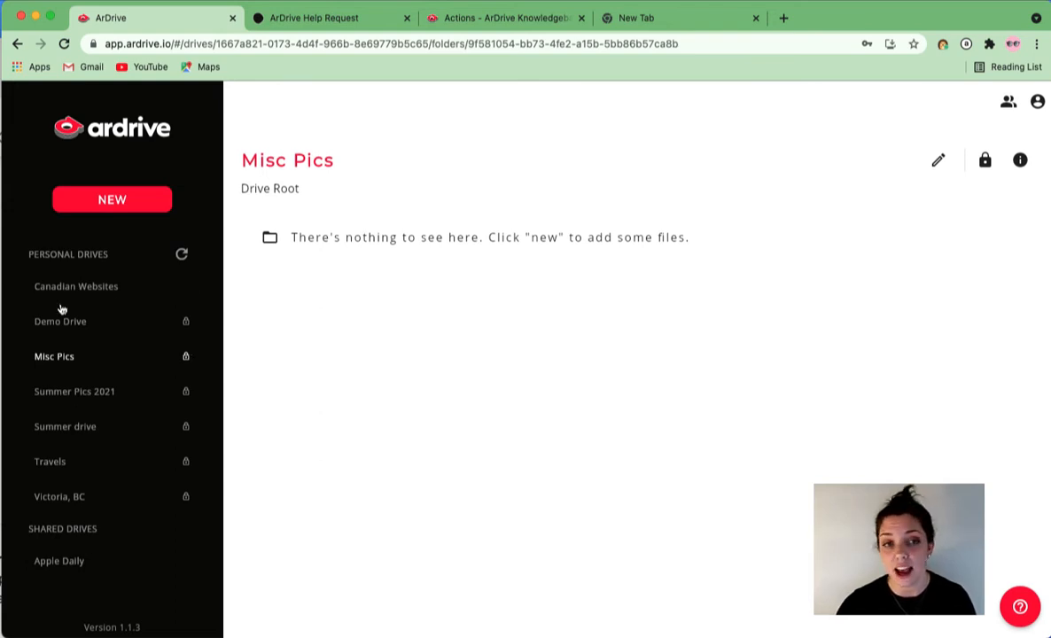
mouse_move(192, 285)
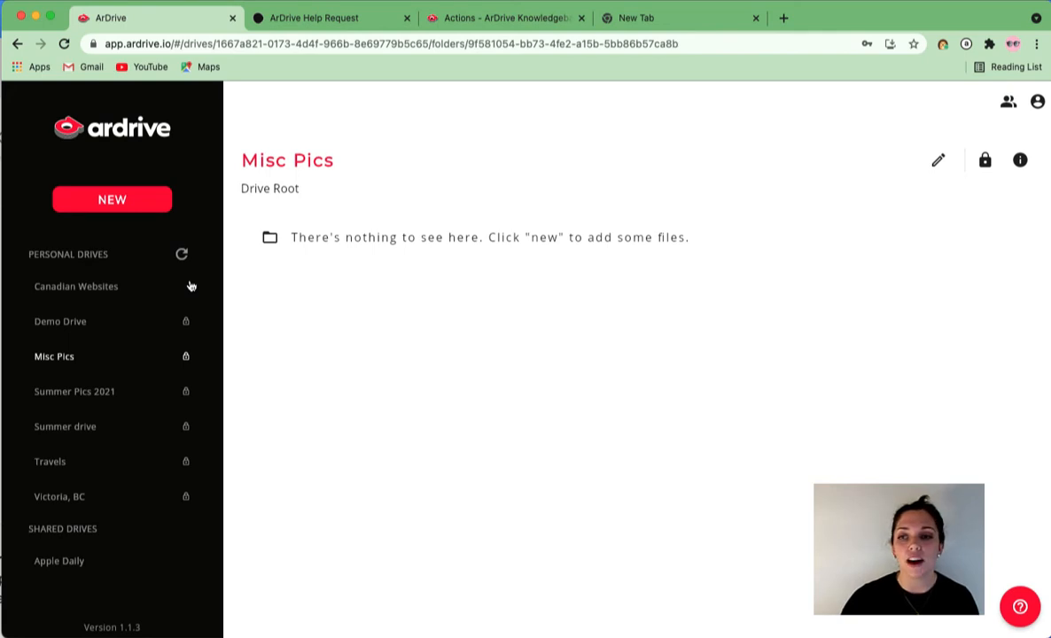
mouse_move(351, 270)
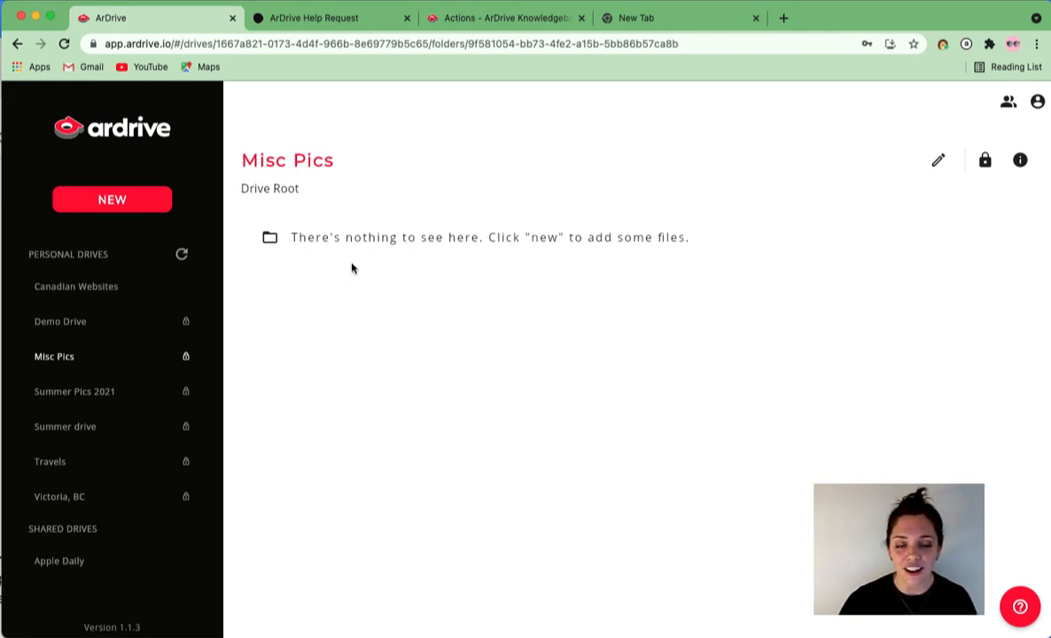
mouse_move(60, 362)
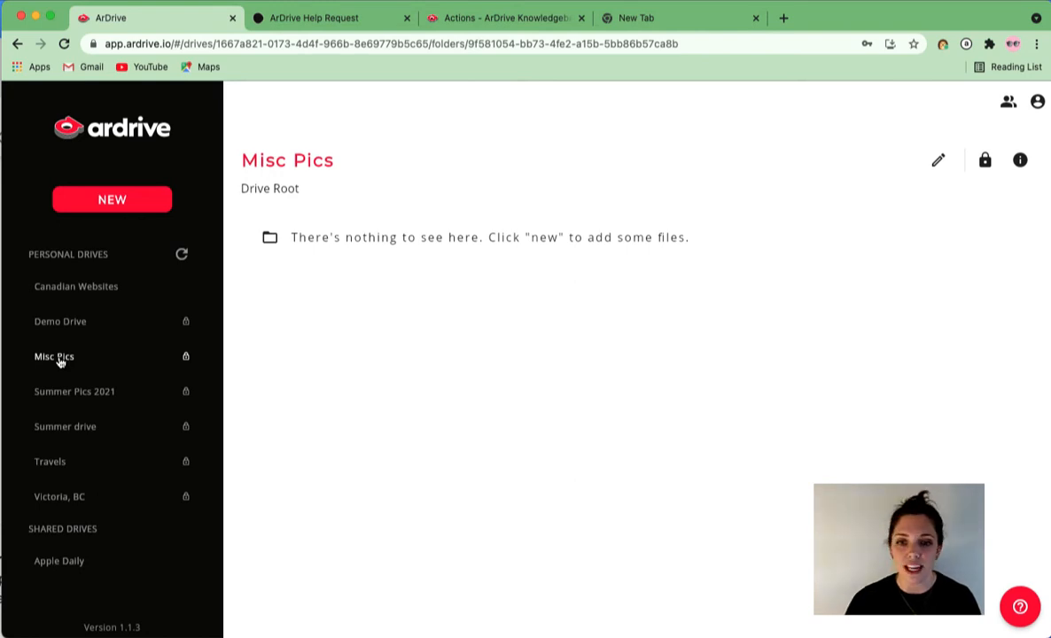
left_click(937, 159)
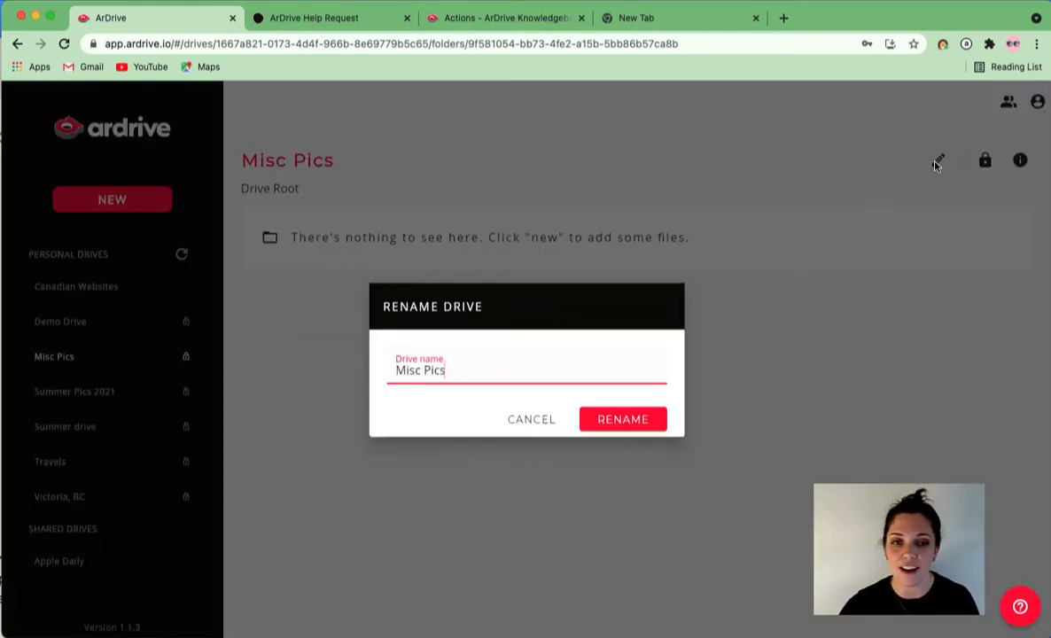
left_click(531, 418)
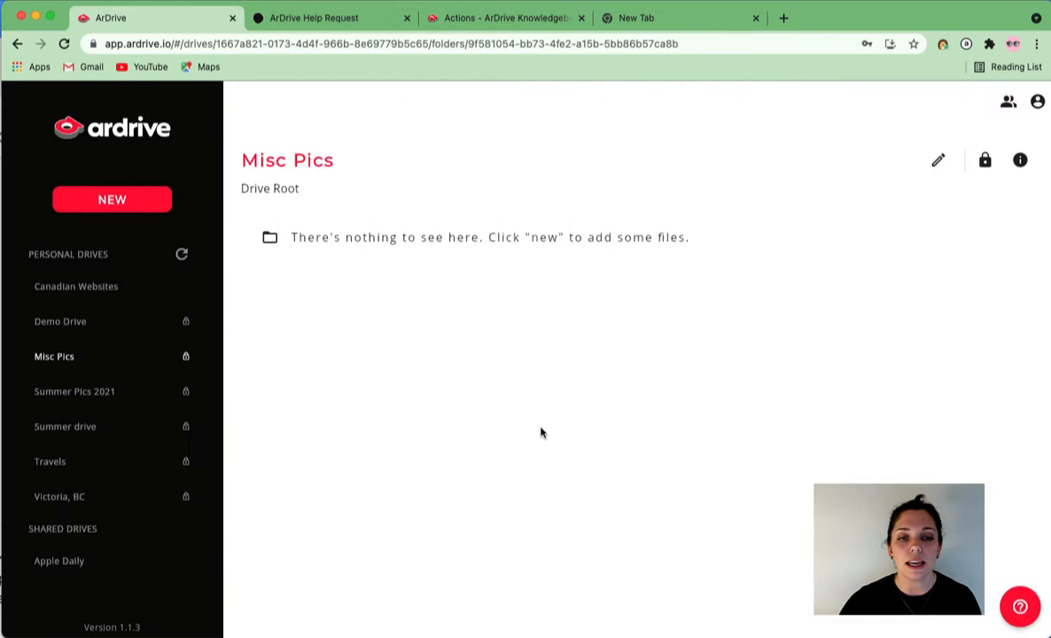
mouse_move(112, 213)
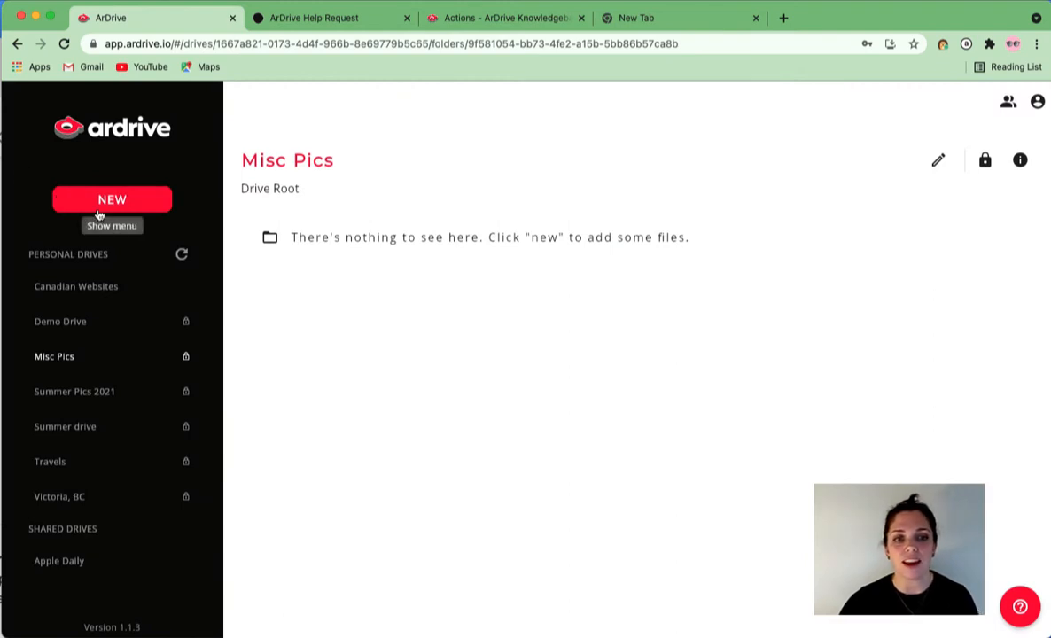
Upload the photo IMG_0943.HEIC (1.54 MB) into the Misc Pics drive.
left_click(111, 198)
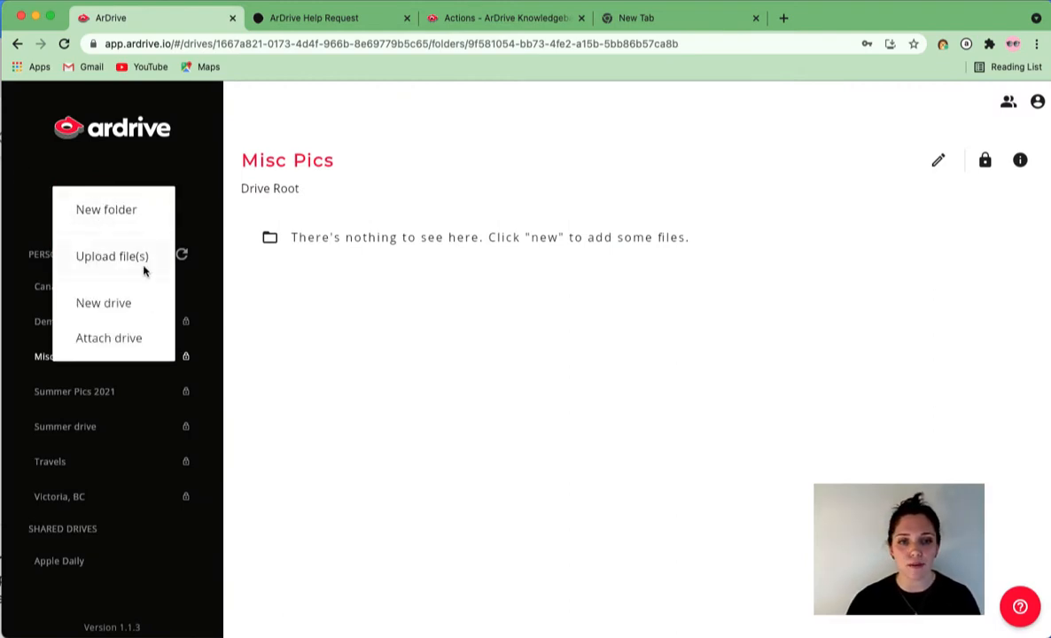
left_click(111, 255)
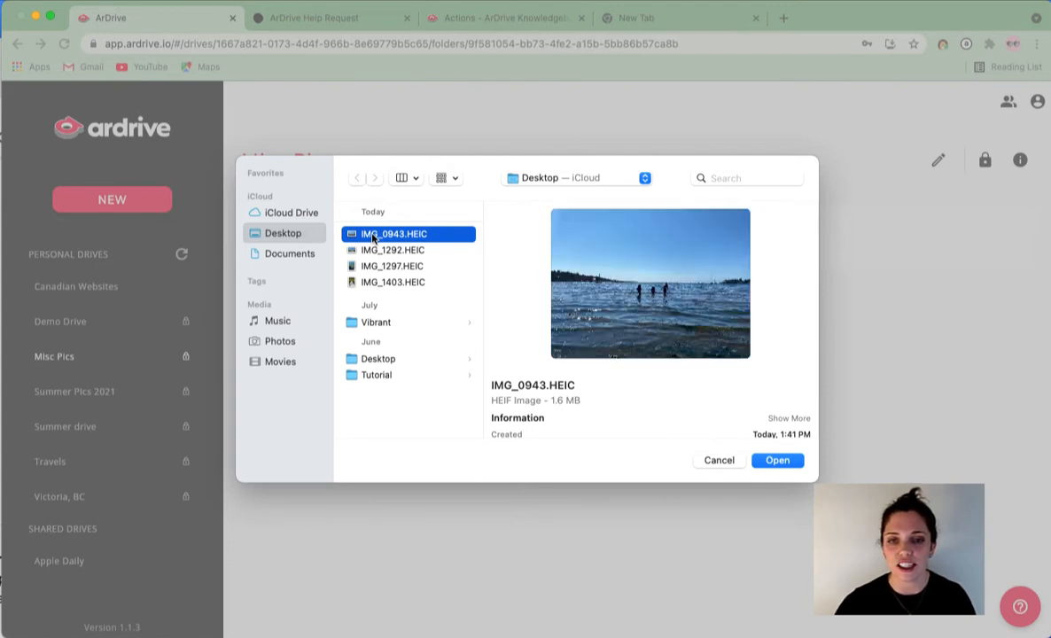
left_click(776, 461)
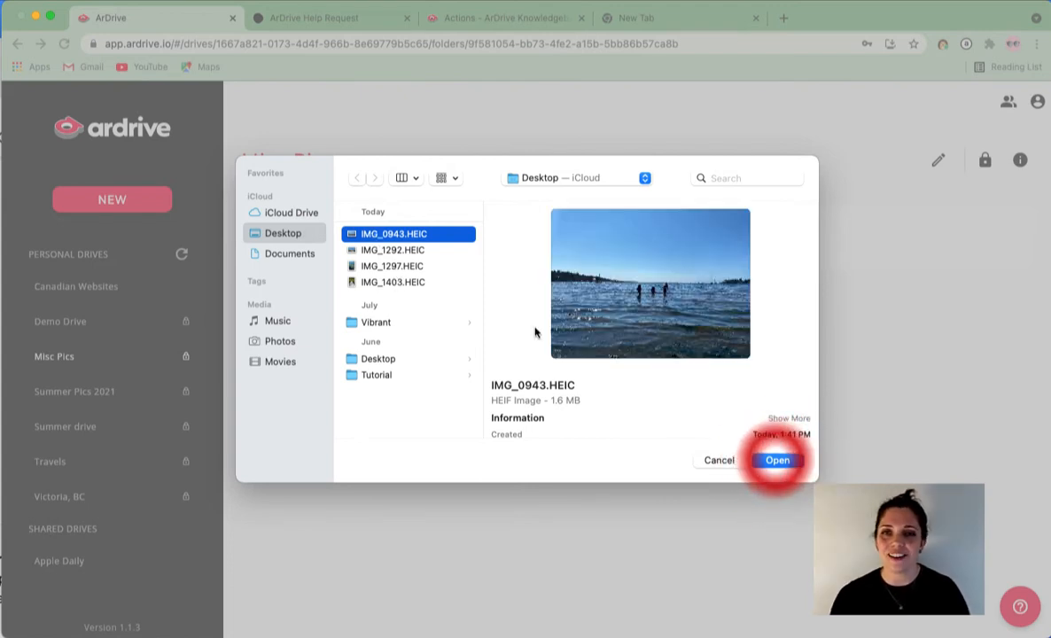
left_click(776, 461)
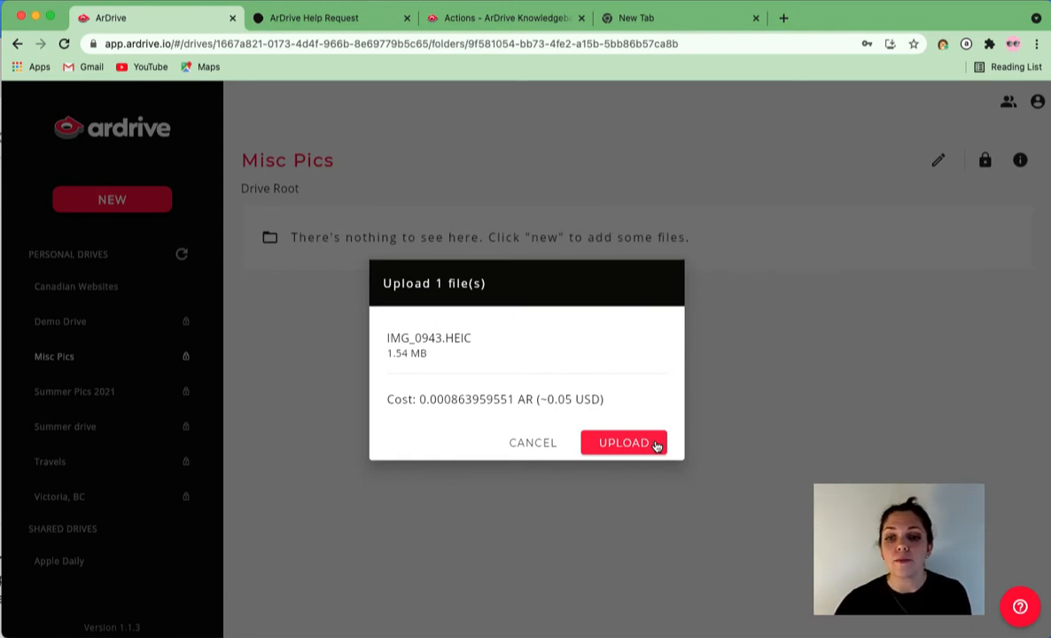
mouse_move(610, 412)
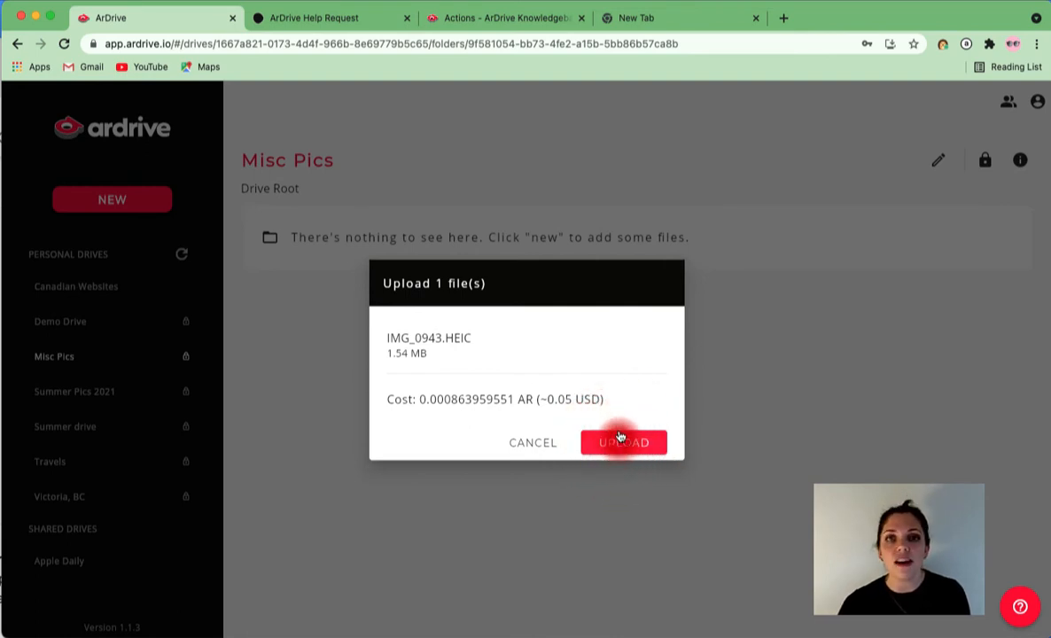
left_click(624, 443)
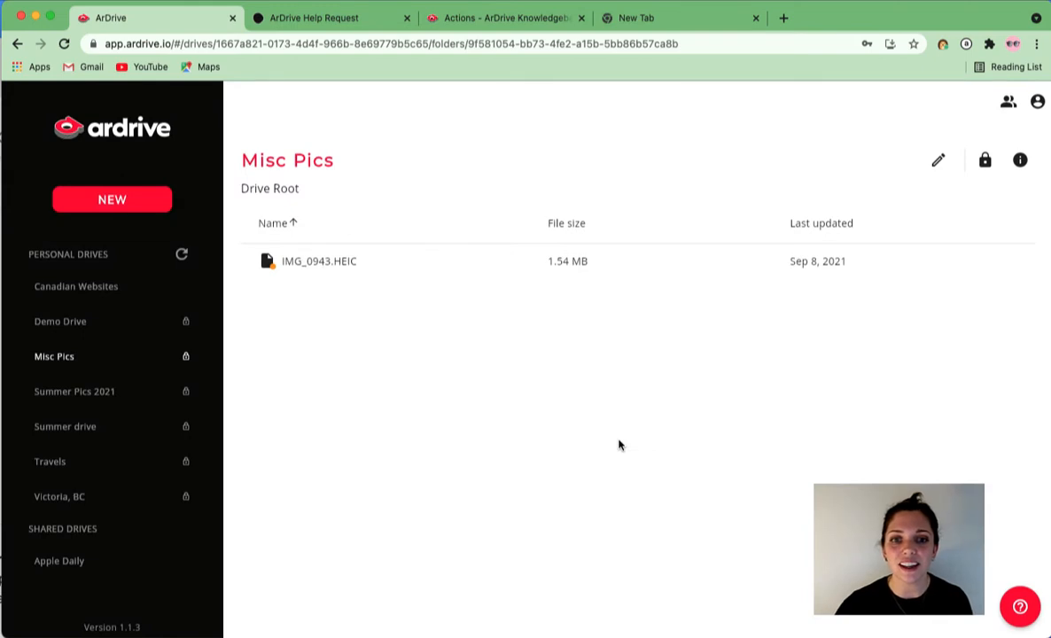
left_click(319, 261)
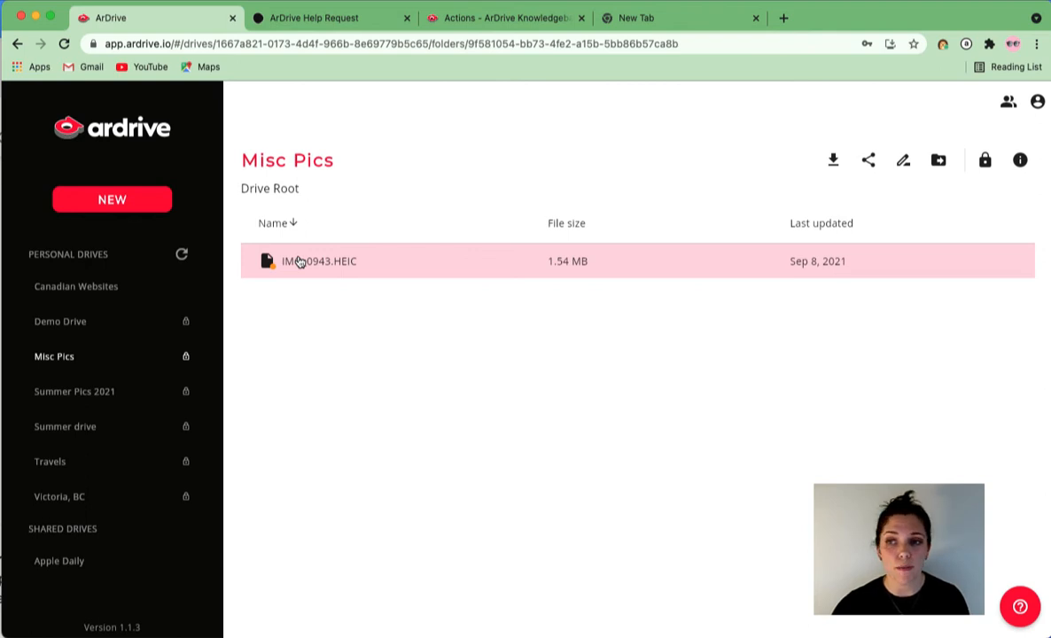
mouse_move(833, 159)
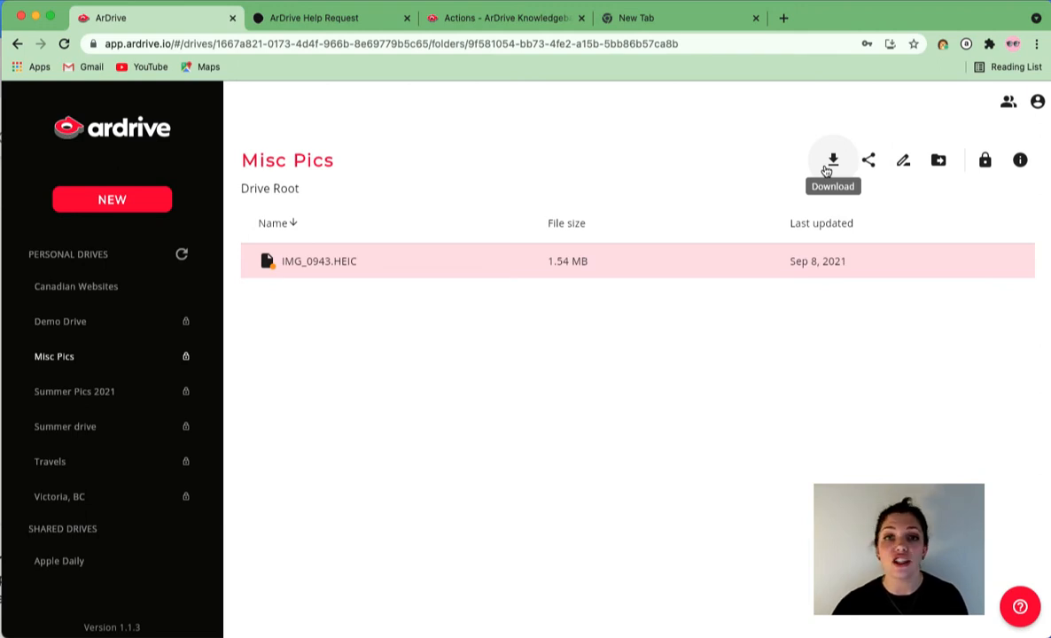
mouse_move(869, 160)
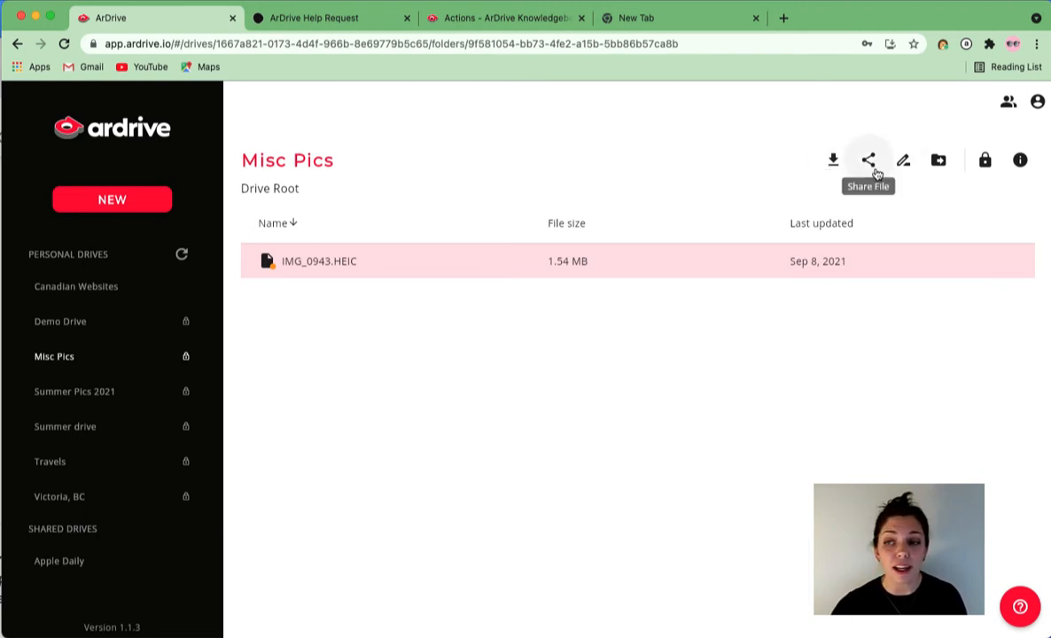
mouse_move(943, 181)
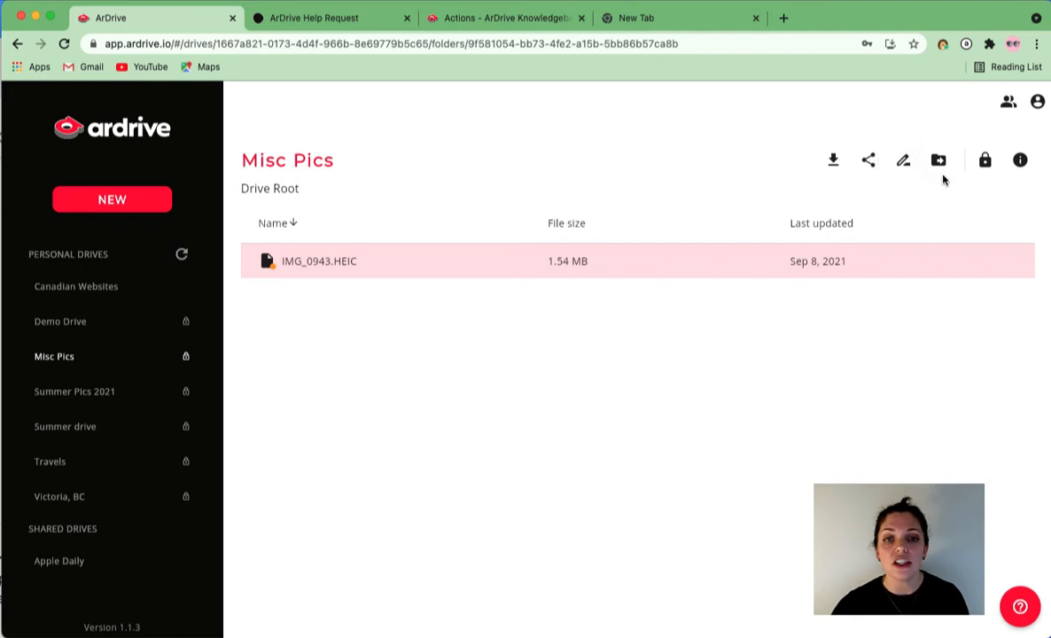
mouse_move(330, 268)
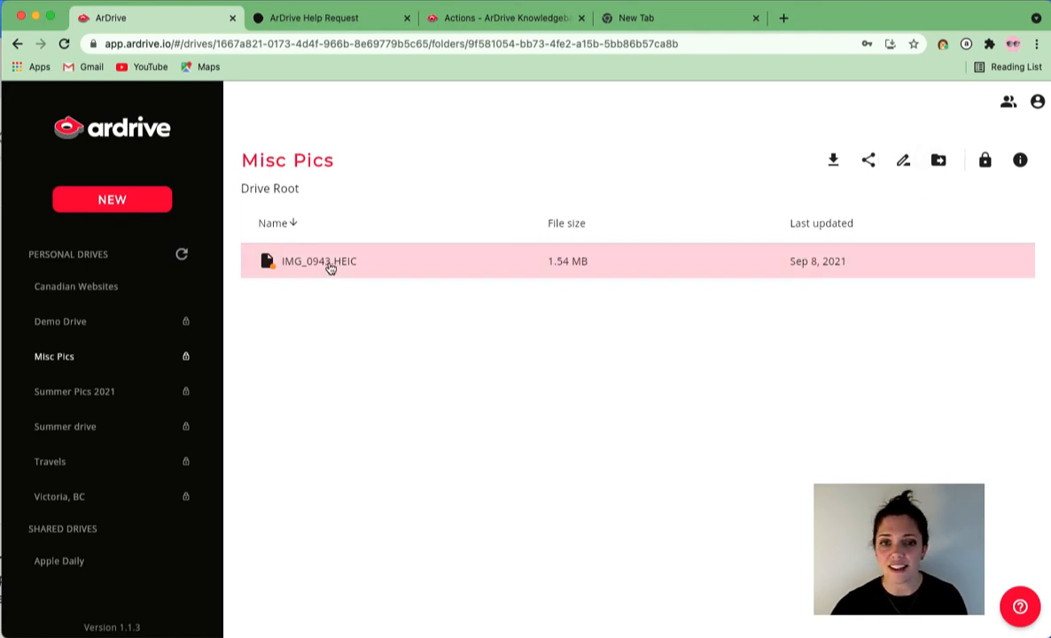
mouse_move(375, 283)
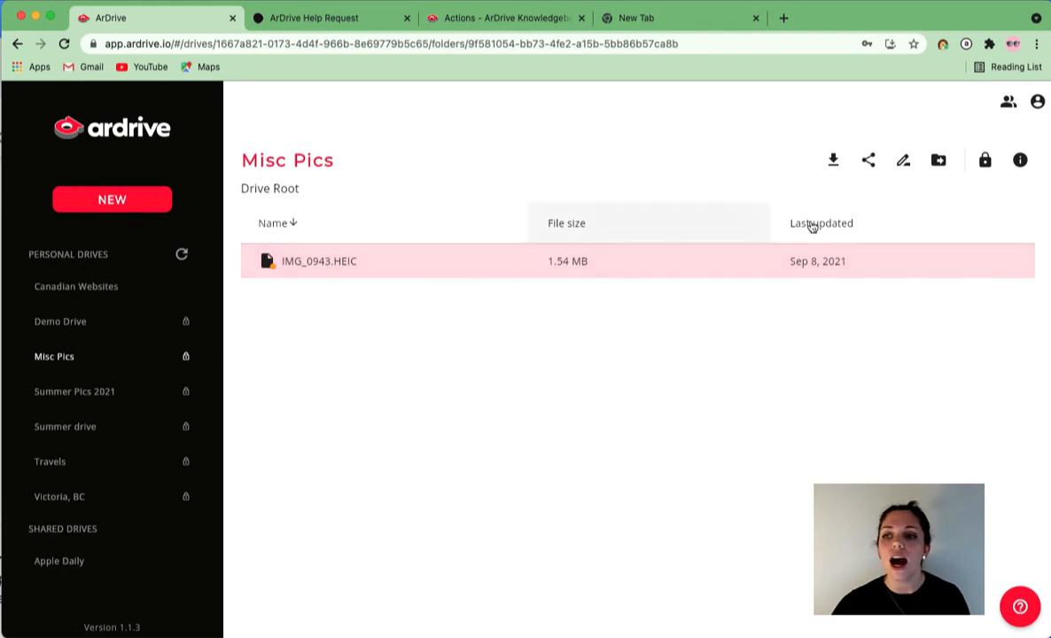
Rename IMG_0943.HEIC to 'Caddy Bay.HEIC'.
left_click(904, 159)
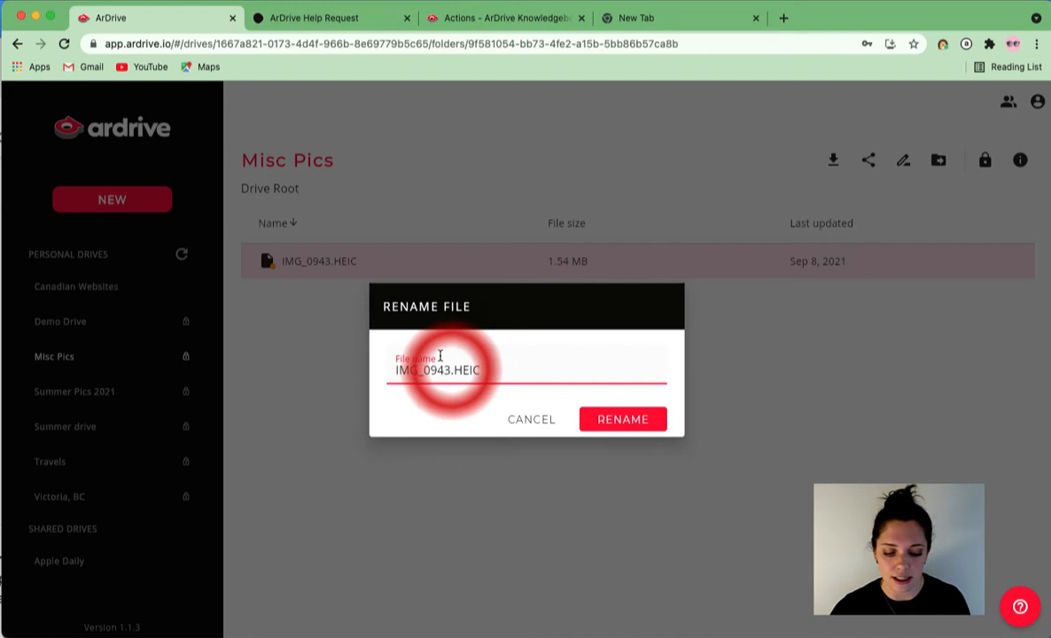
double_click(424, 371)
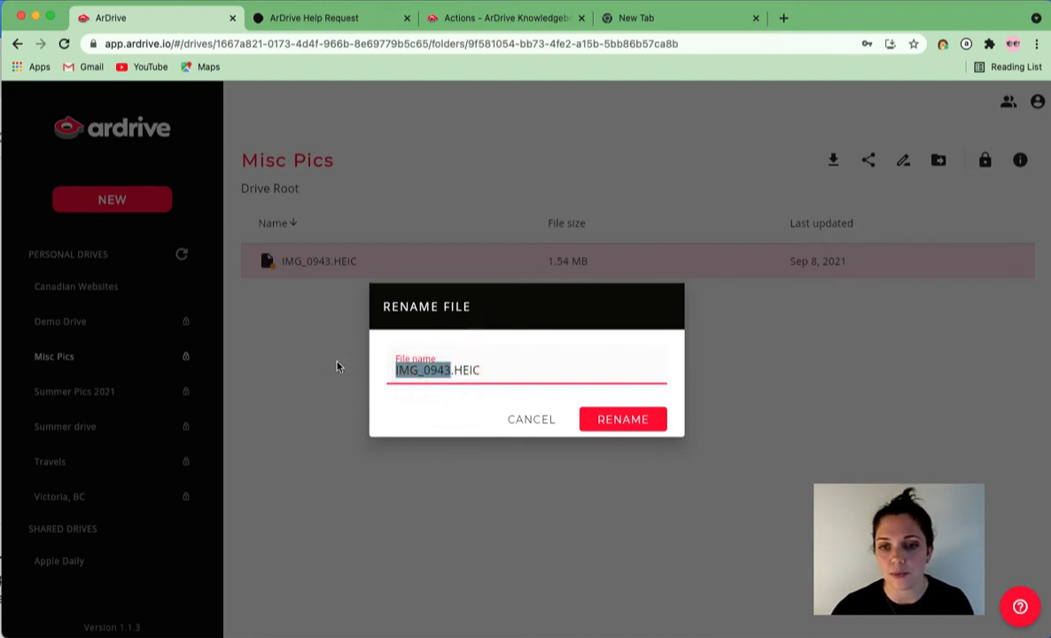
type("Caddy Bay.HEIC")
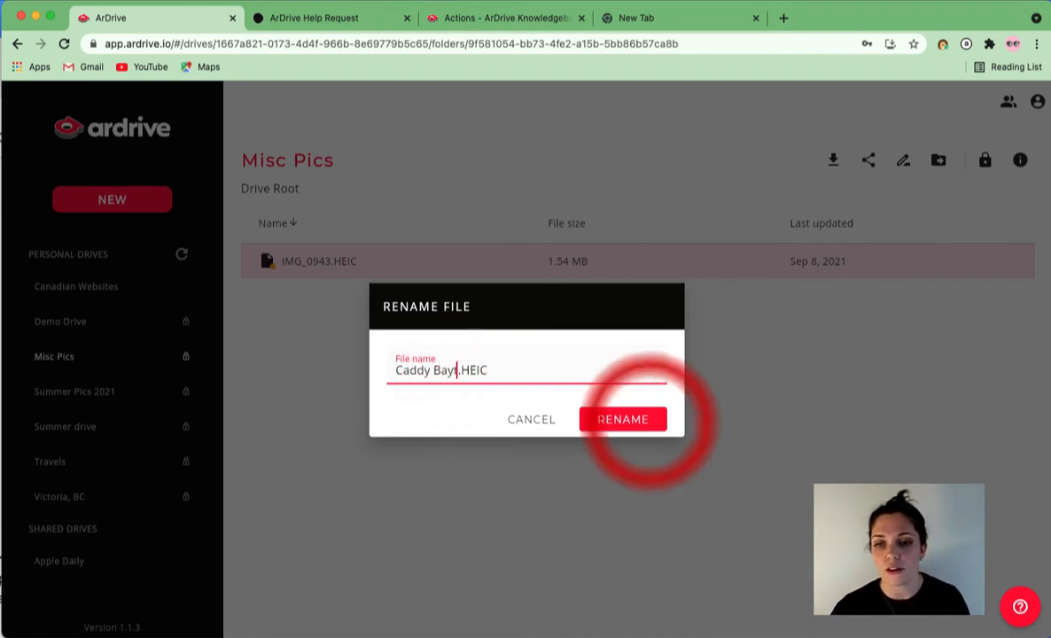
left_click(622, 418)
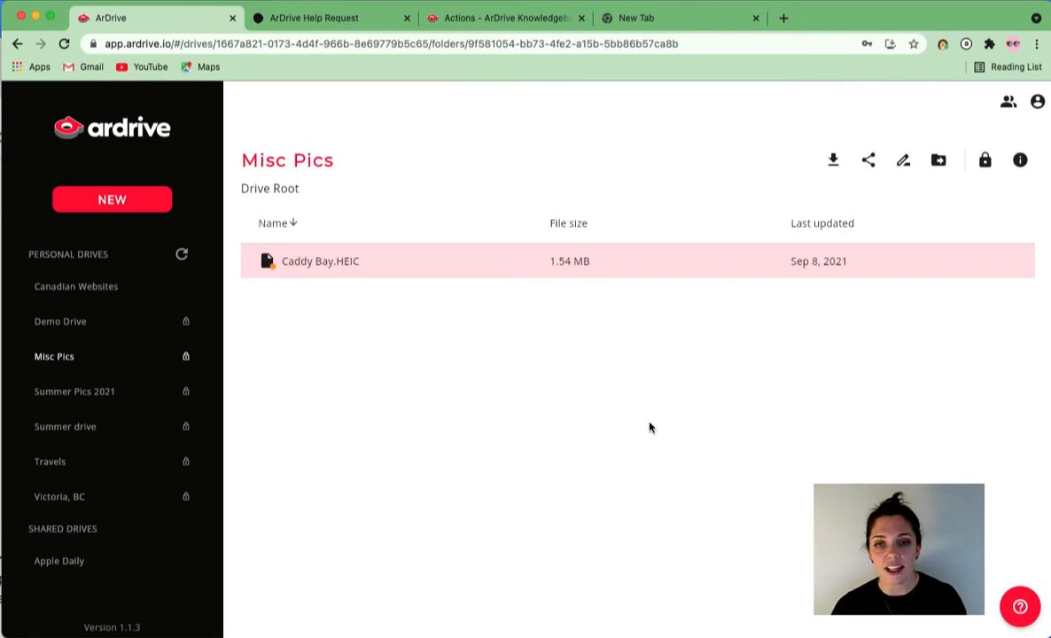
mouse_move(718, 237)
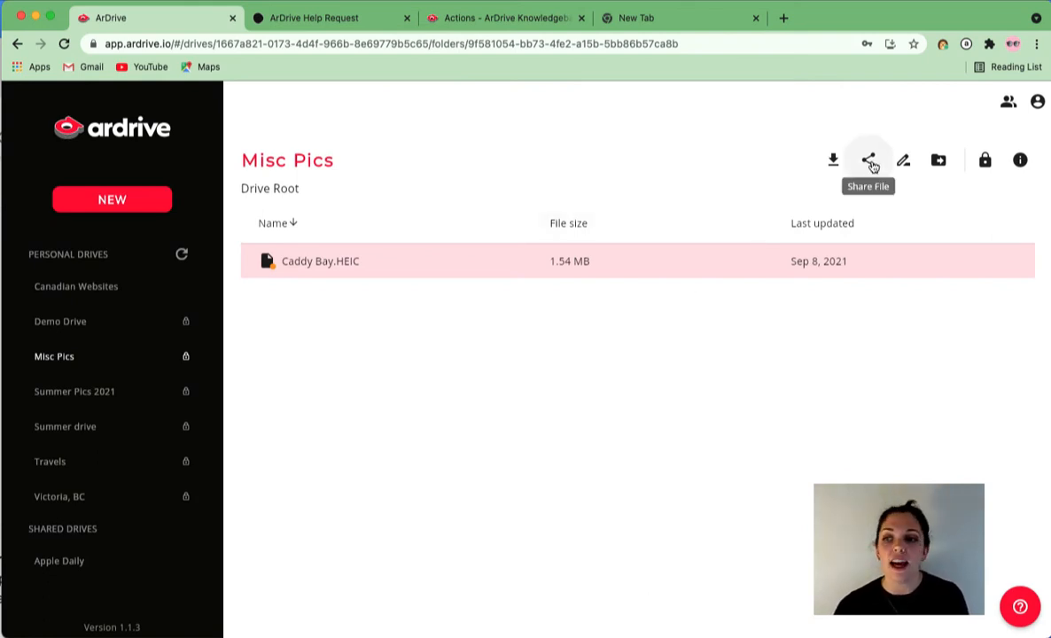
Generate a share link for Caddy Bay.HEIC and close the sharing dialog with Done.
left_click(869, 159)
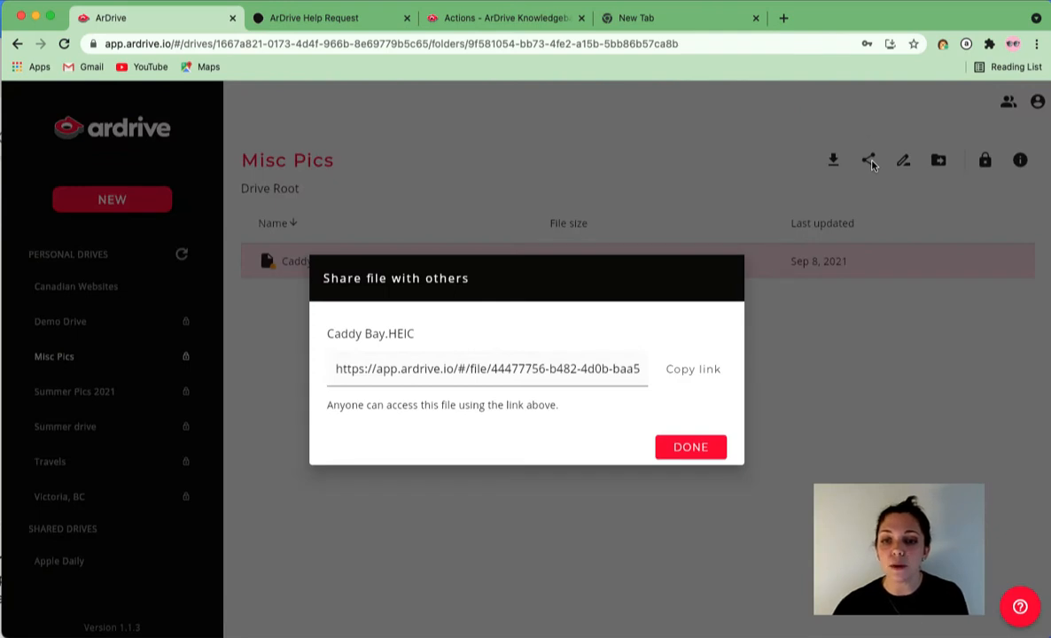
mouse_move(697, 392)
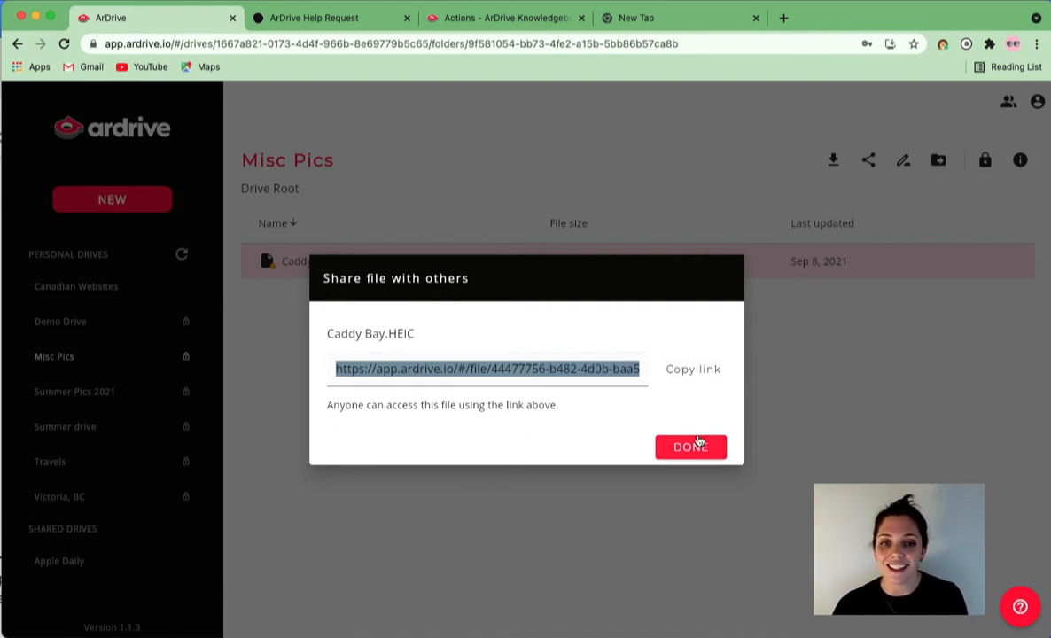
left_click(691, 446)
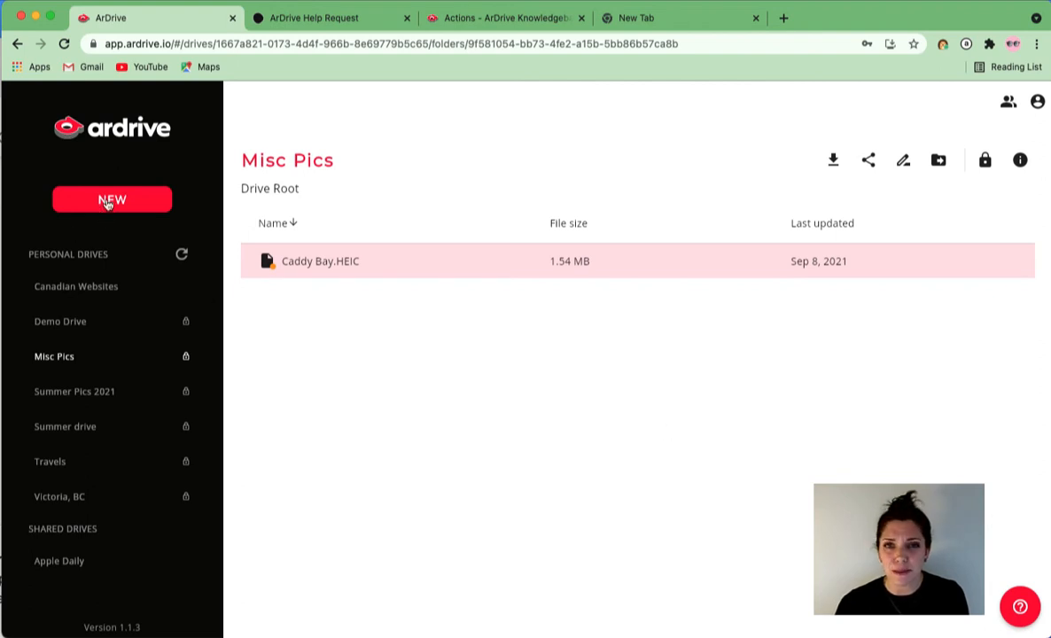
Create a folder named 'Summer 2021' in the Misc Pics drive.
left_click(112, 198)
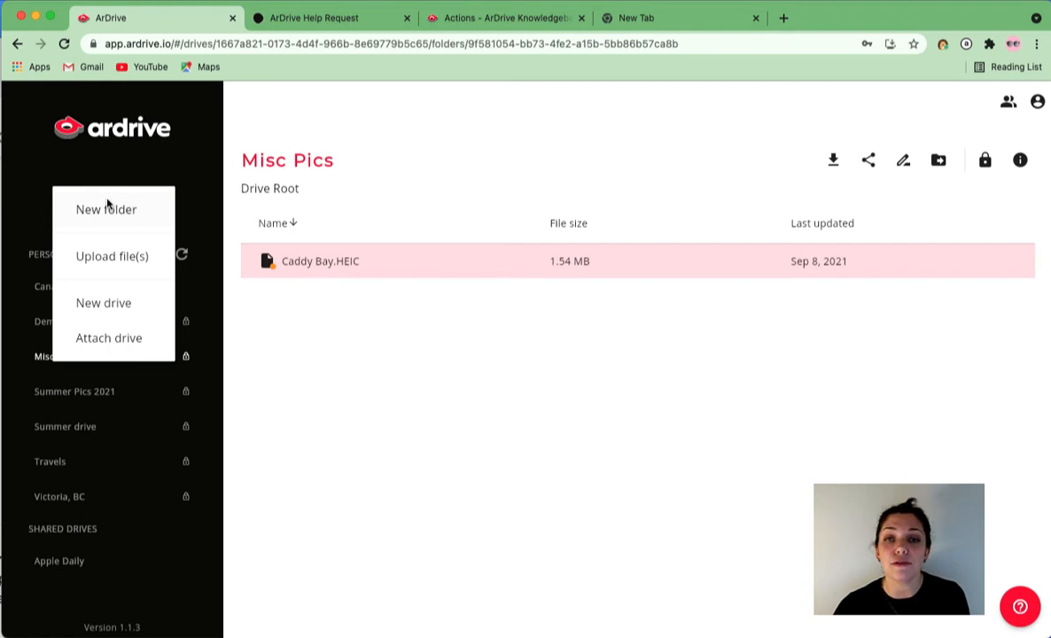
left_click(107, 209)
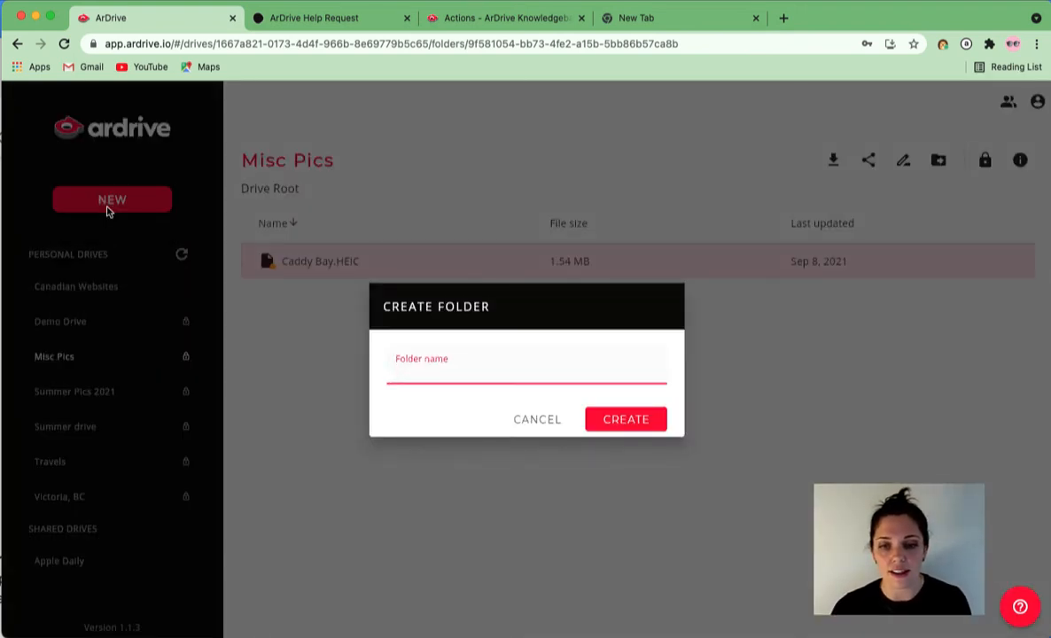
type("Summer")
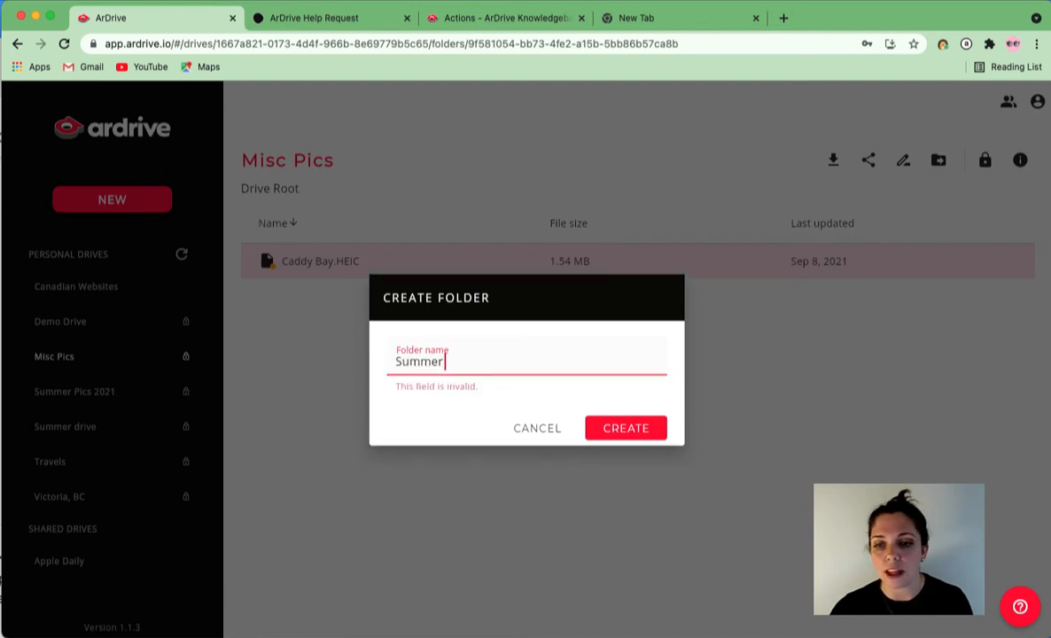
type("2021")
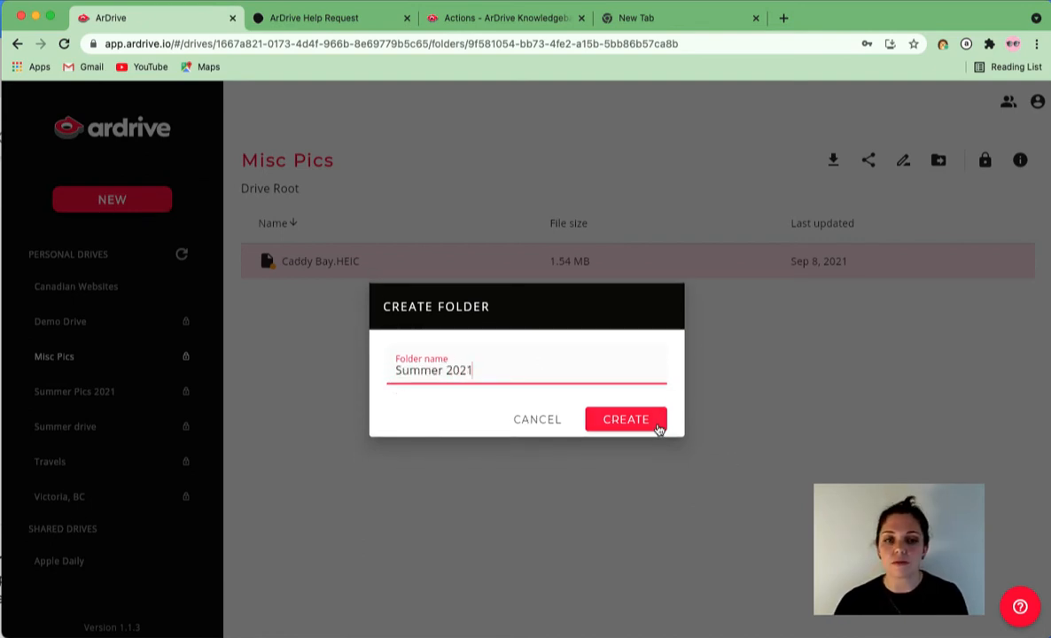
left_click(626, 418)
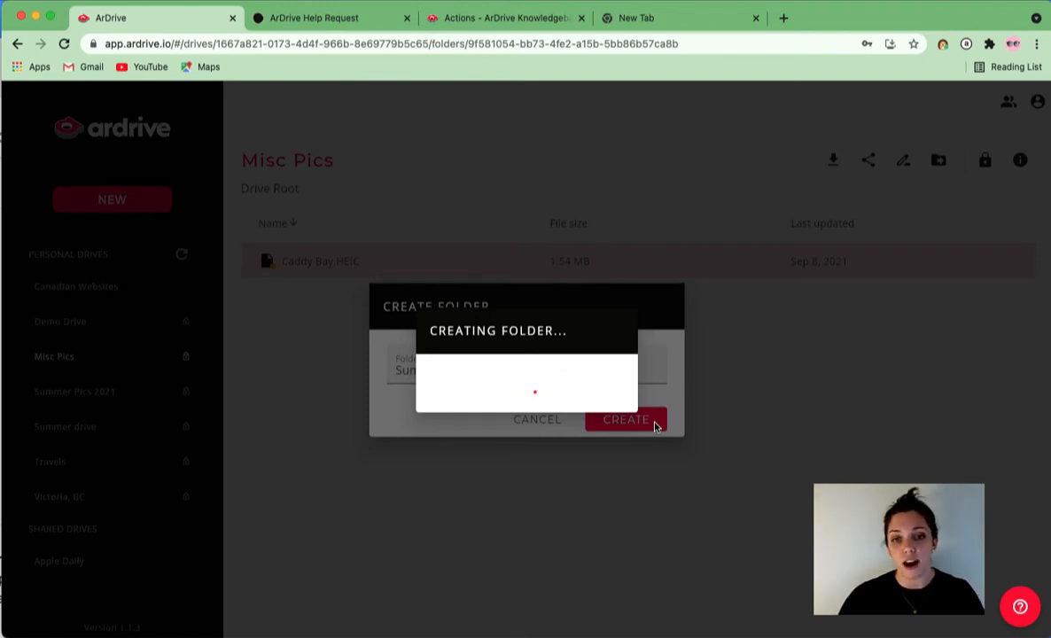
left_click(625, 419)
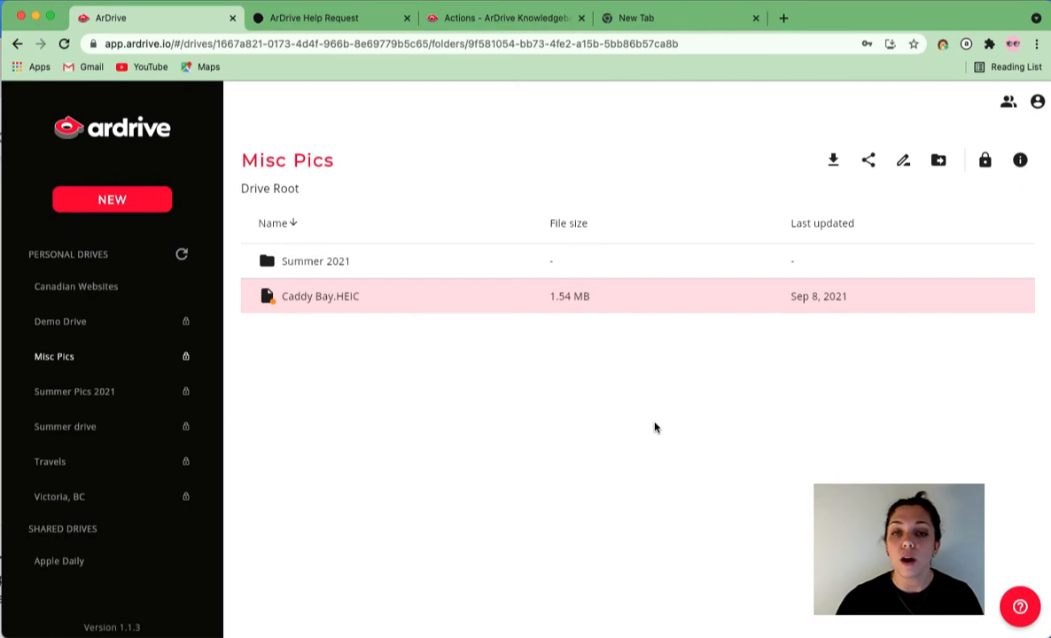
mouse_move(528, 305)
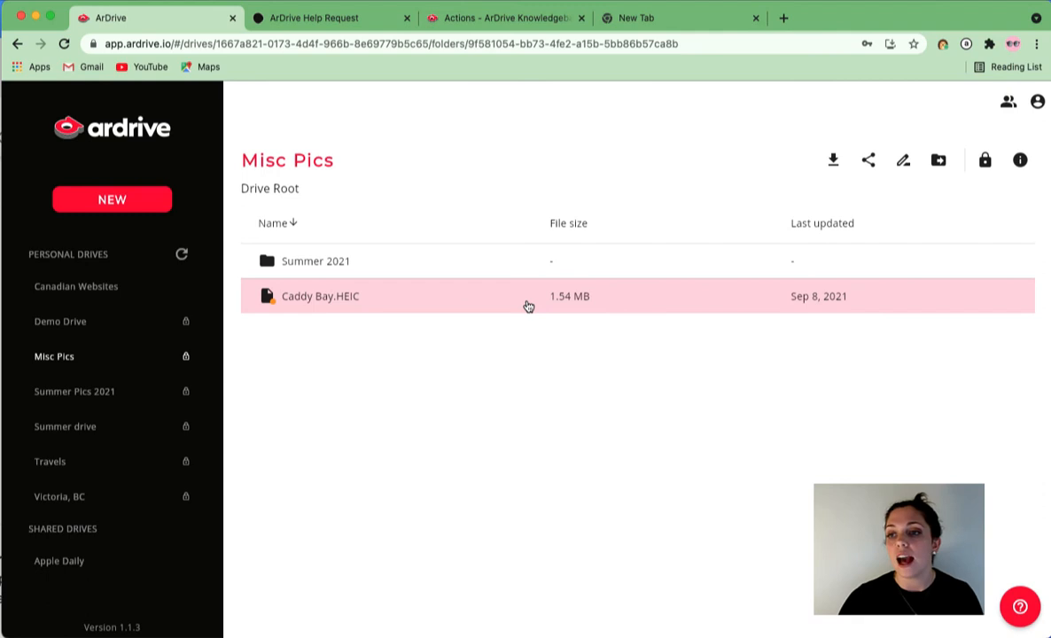
mouse_move(937, 159)
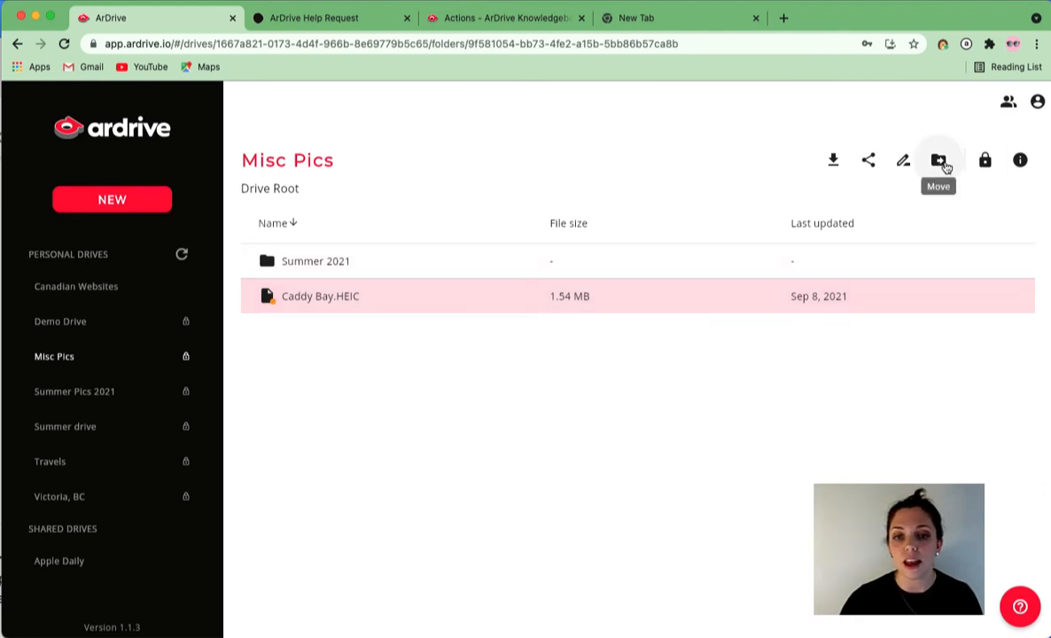
Move Caddy Bay.HEIC into the Summer 2021 folder.
left_click(938, 160)
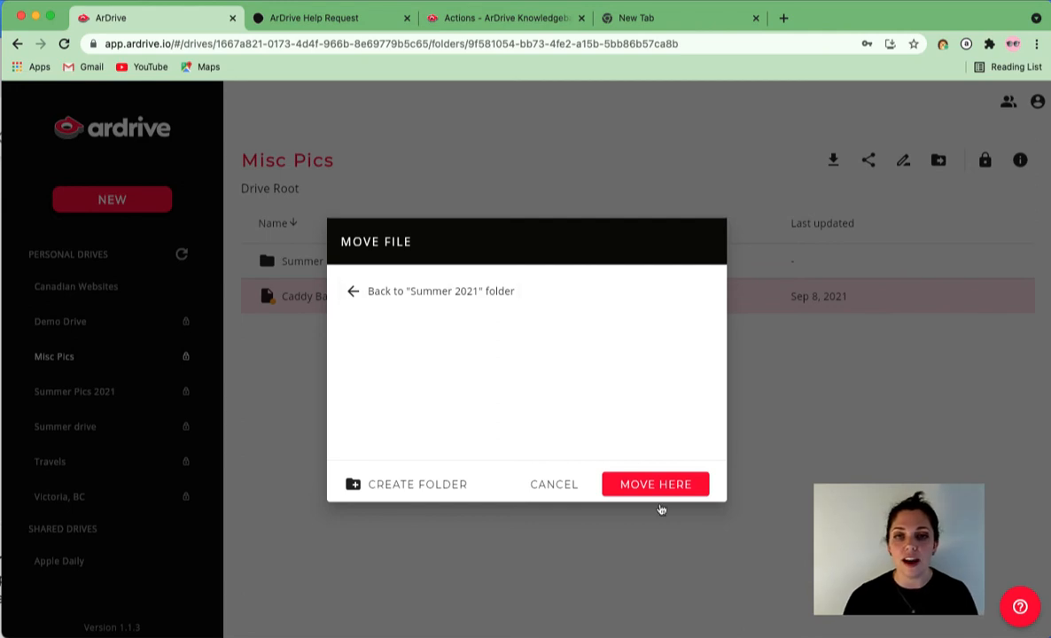
left_click(653, 484)
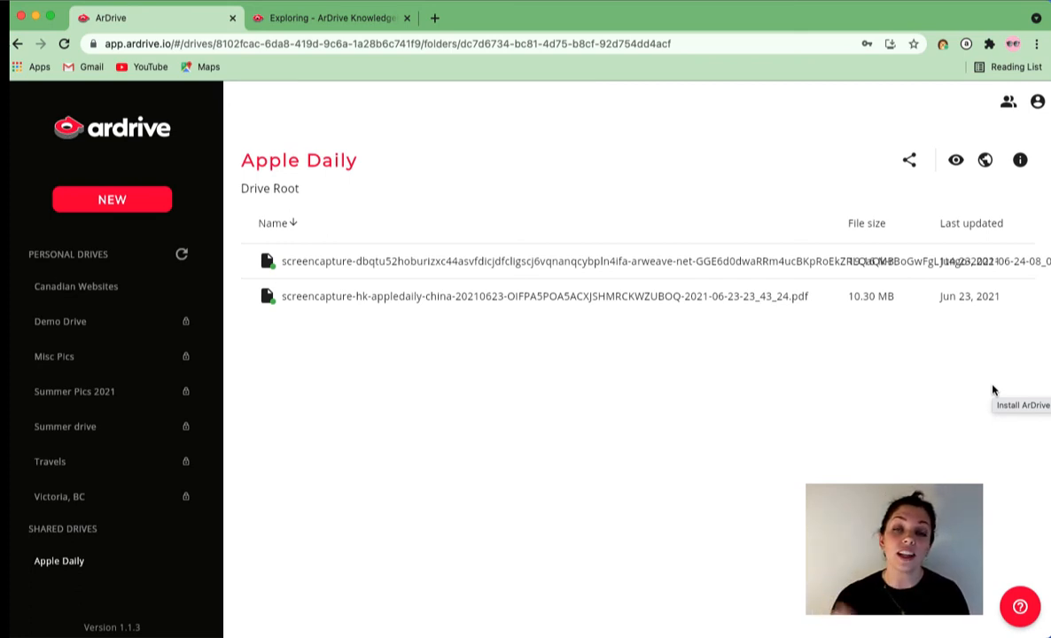
mouse_move(17, 540)
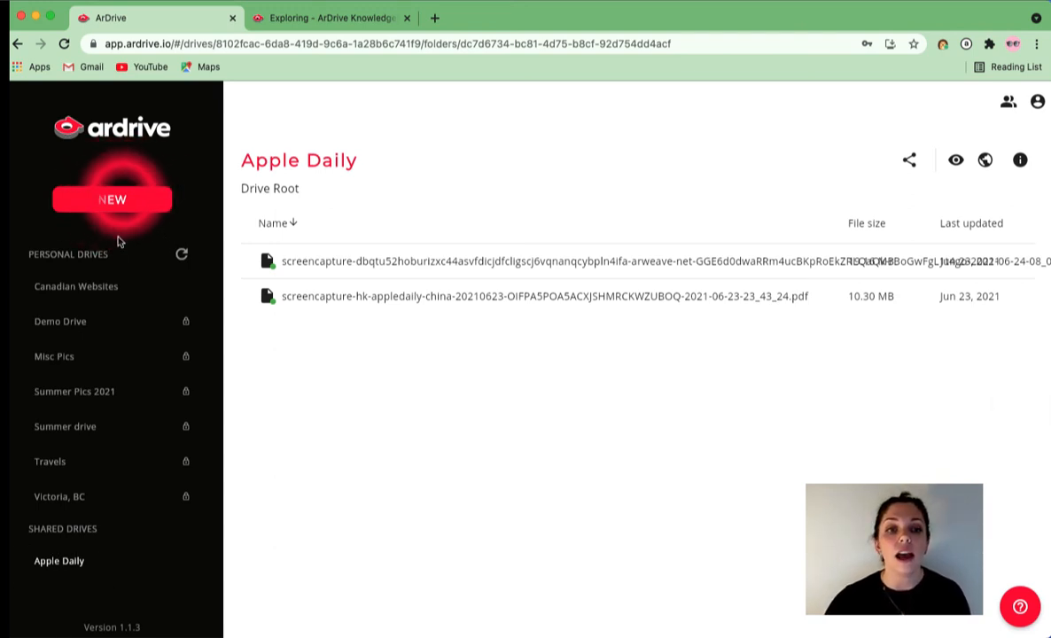
Attach the public Books drive using ID e98a8ad5-2f4e-41e9-b581-35cf06777a16.
left_click(112, 199)
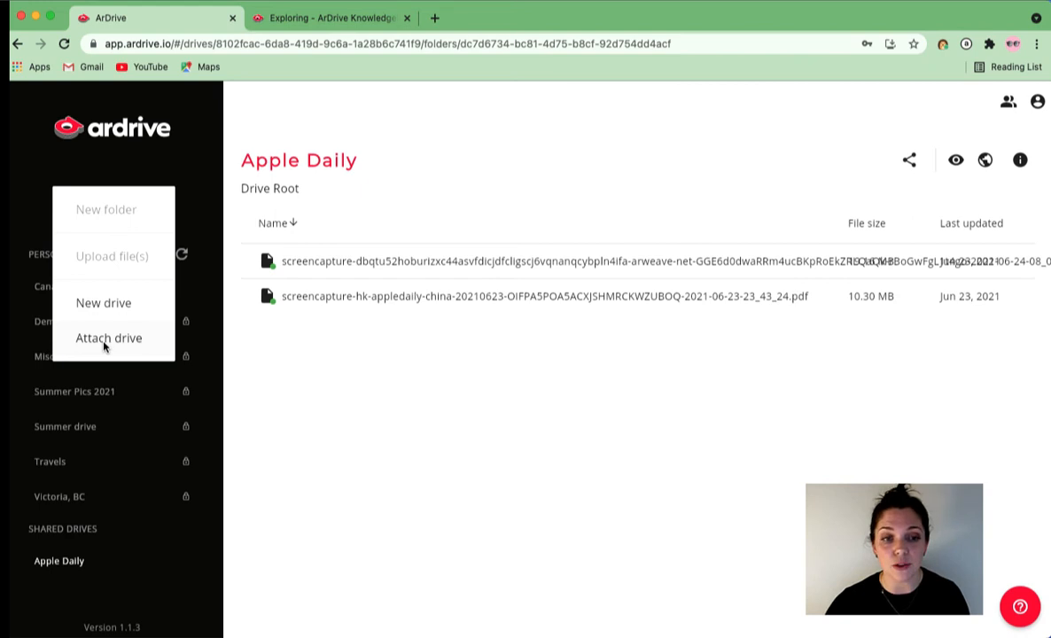
left_click(108, 336)
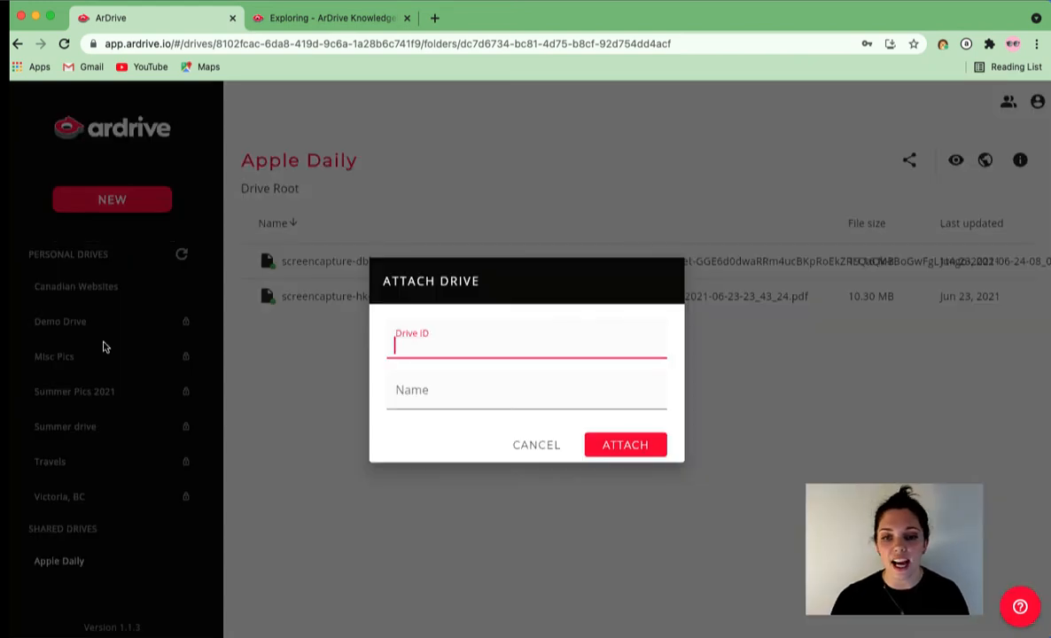
type("e98a8ad5-2f4e-41e9-b581-35cf06777a16")
left_click(526, 389)
type("Books")
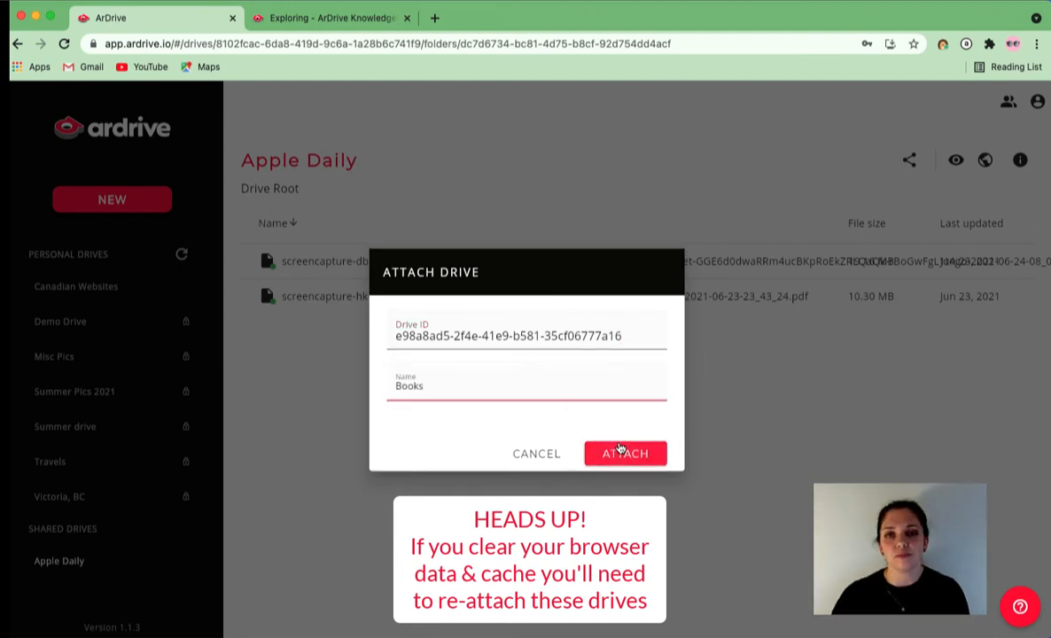
left_click(623, 454)
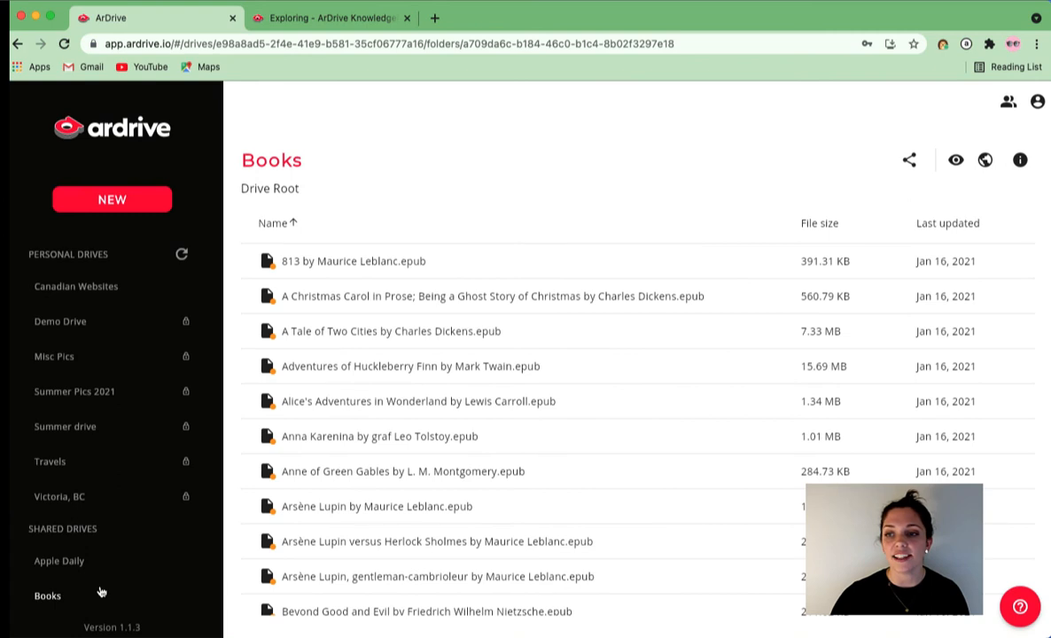
Select the A Christmas Carol ebook in Books, revealing Download, Share and Preview.
left_click(277, 224)
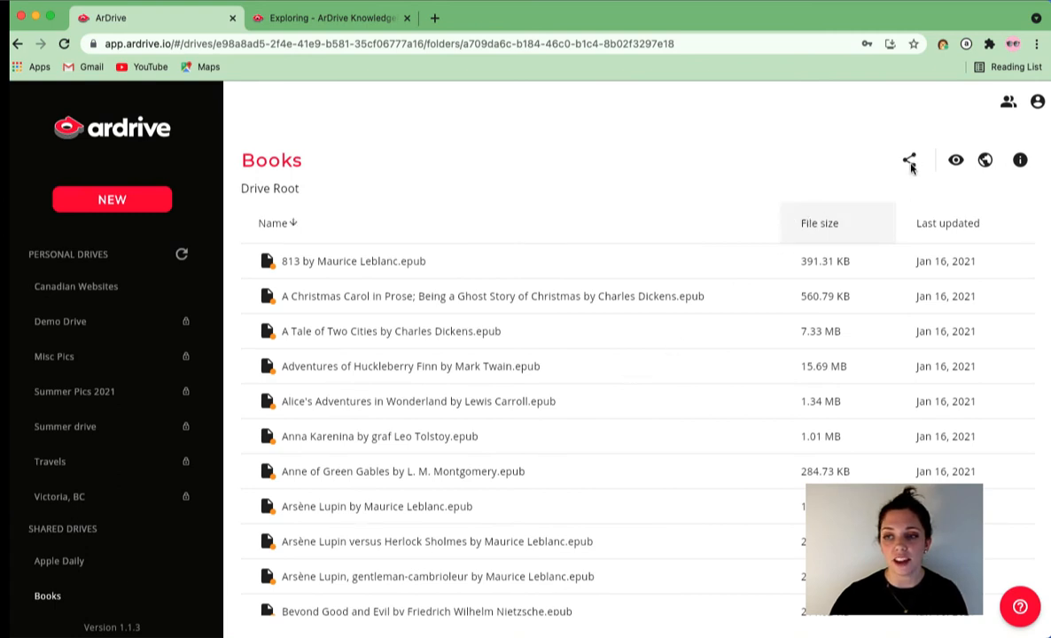
mouse_move(925, 149)
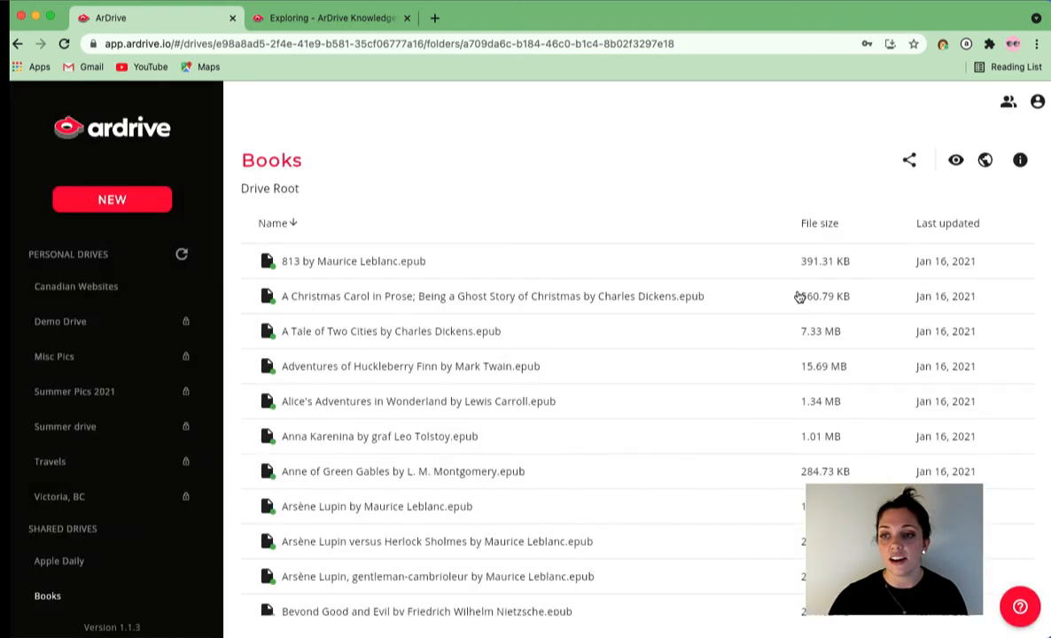
left_click(492, 296)
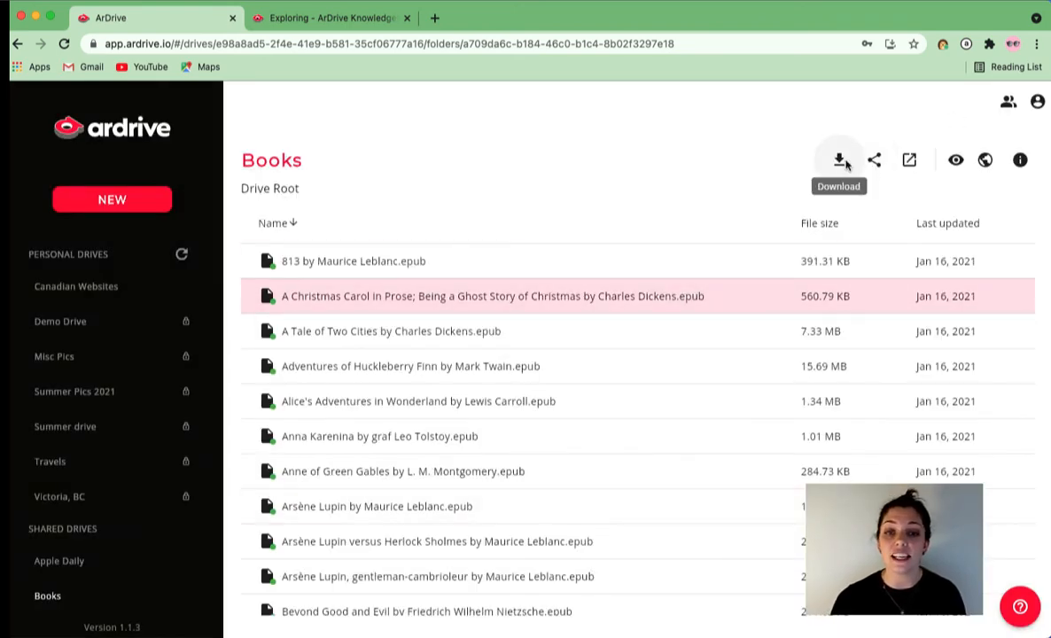
mouse_move(907, 159)
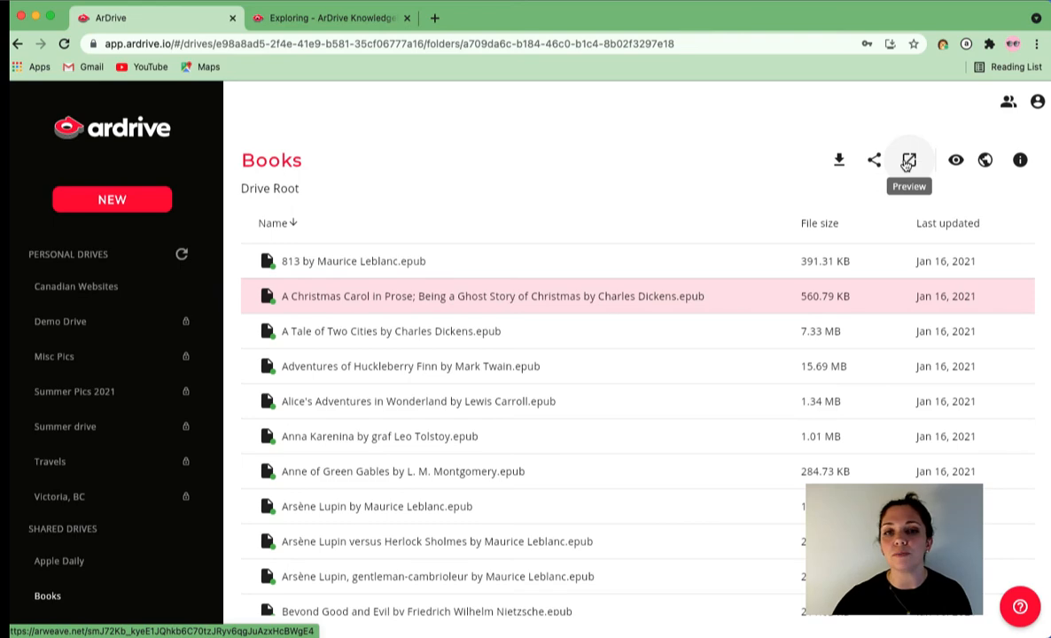
mouse_move(1038, 101)
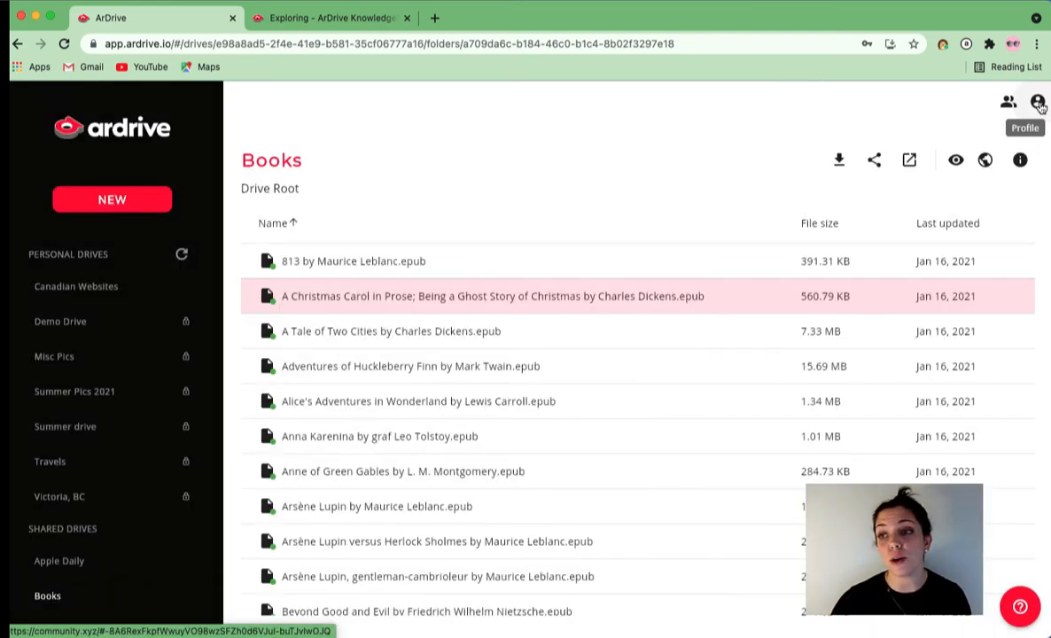
Bring up the ArDrive help request form from the profile menu.
left_click(275, 223)
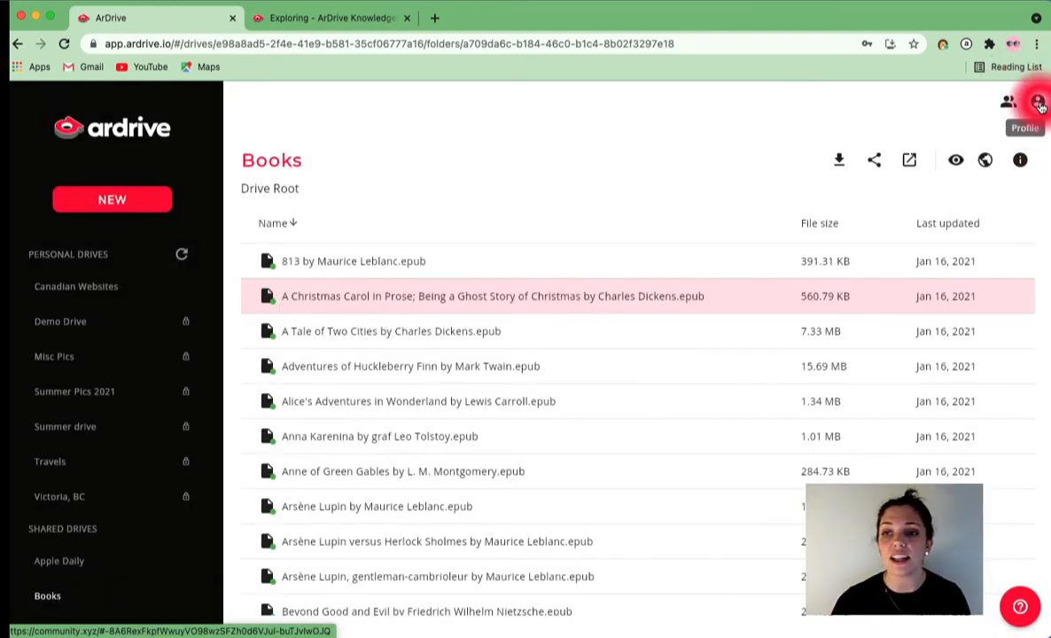
left_click(1037, 101)
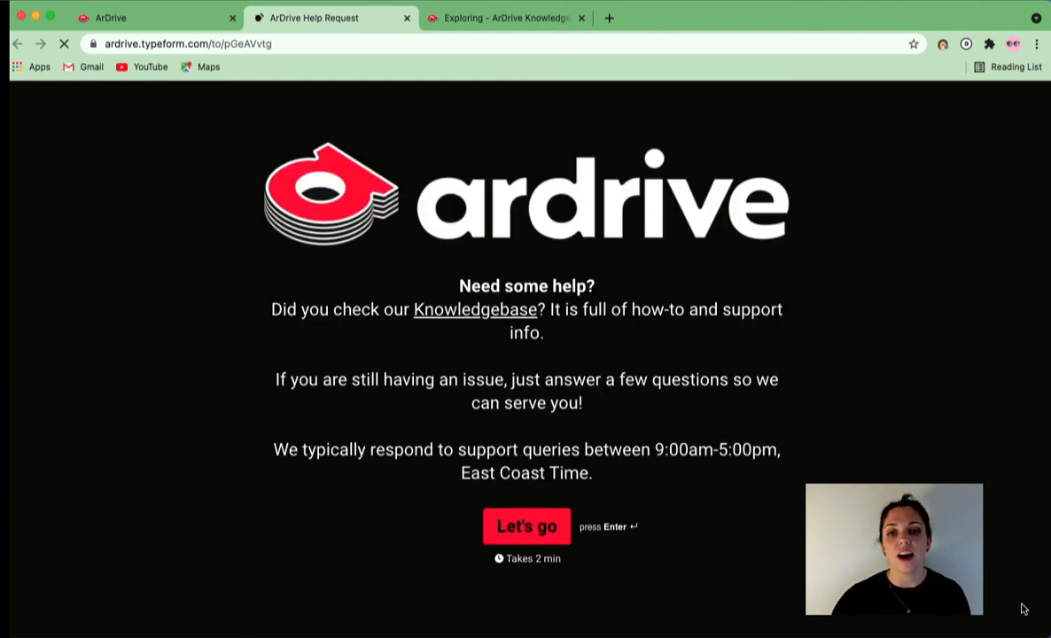
Follow the Knowledgebase link from the help form's welcome text.
left_click(474, 309)
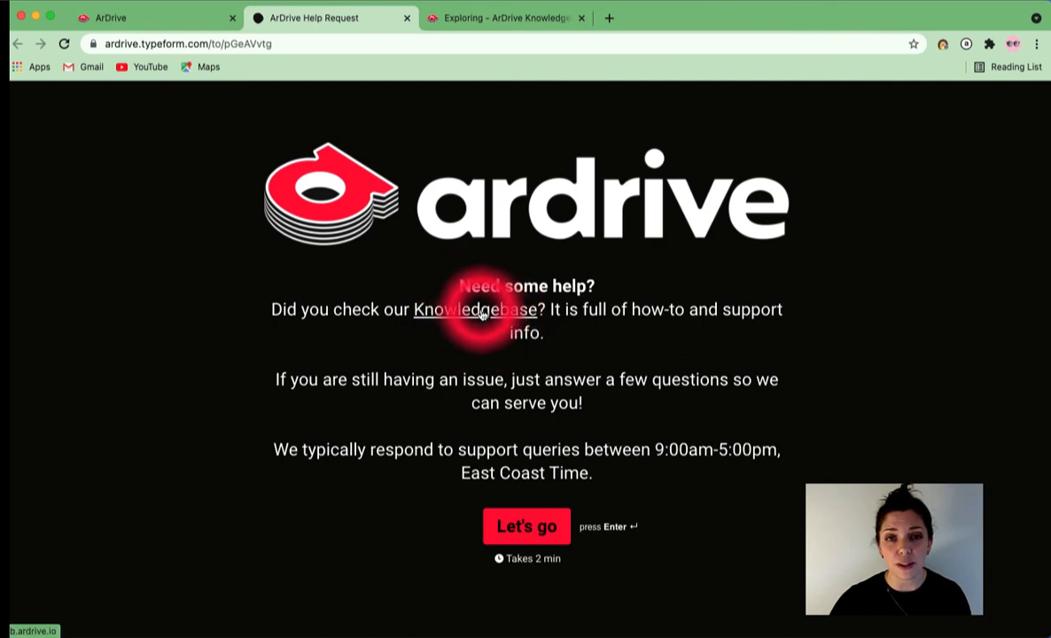
left_click(475, 308)
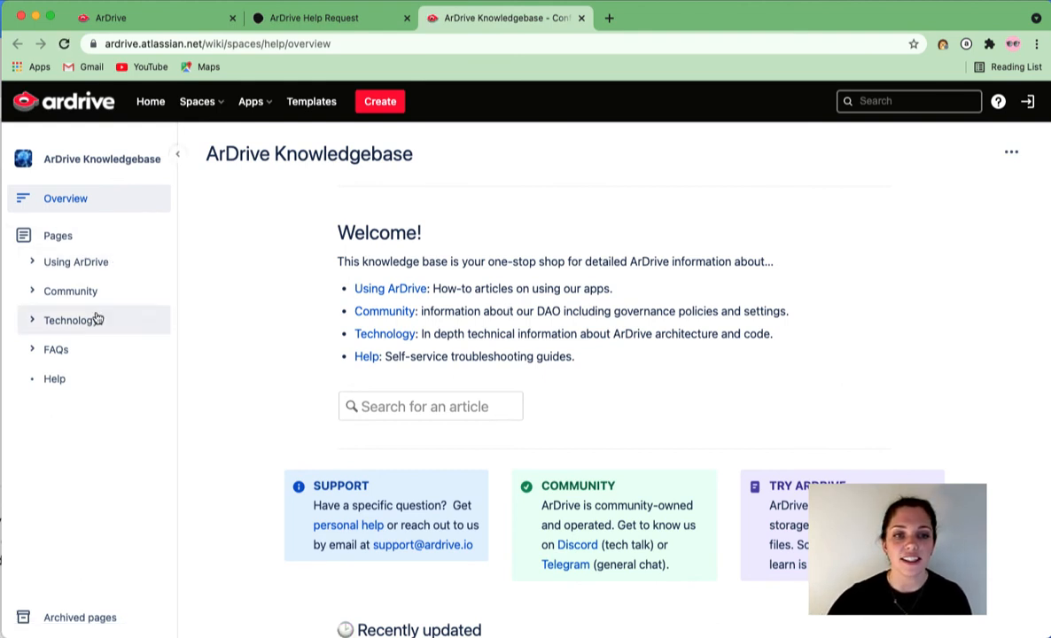
mouse_move(57, 347)
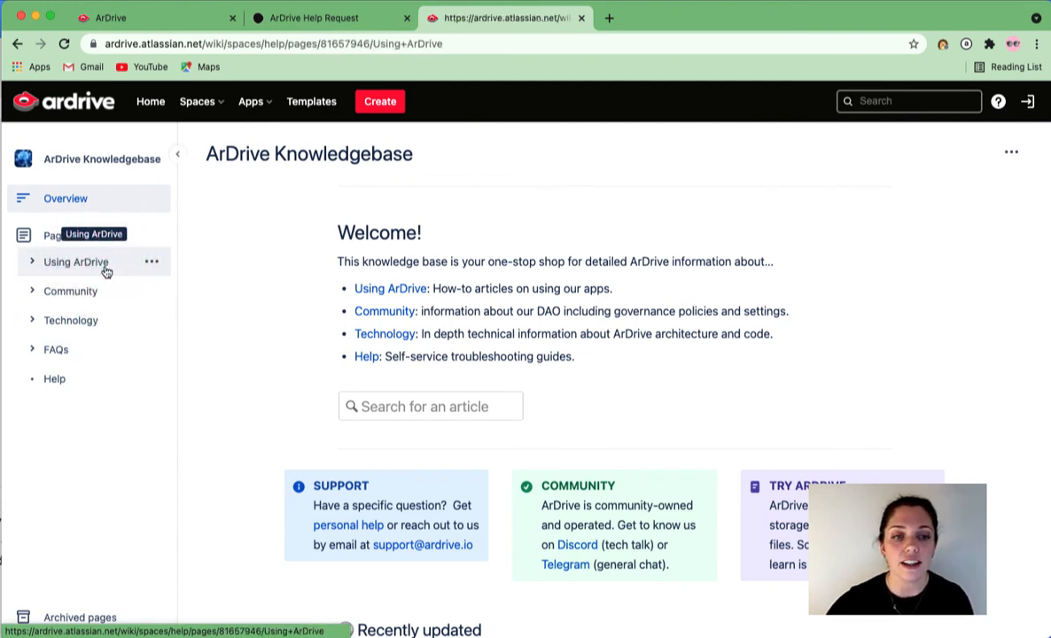
Show the Using ArDrive guide with its Create a Wallet, Fund Your Wallet and Exploring sub-pages.
left_click(75, 262)
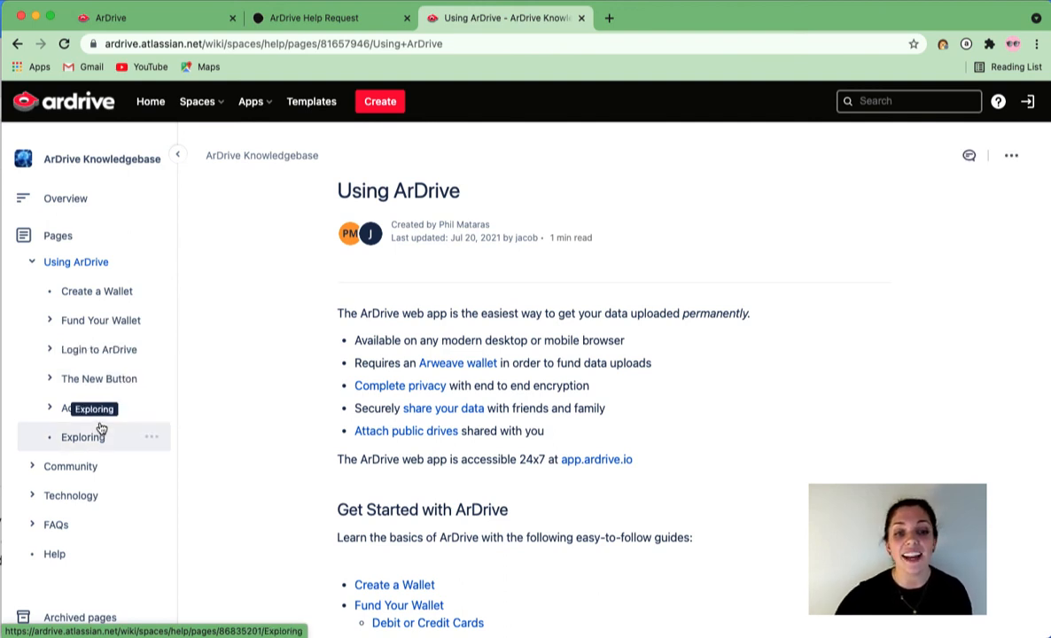
mouse_move(78, 407)
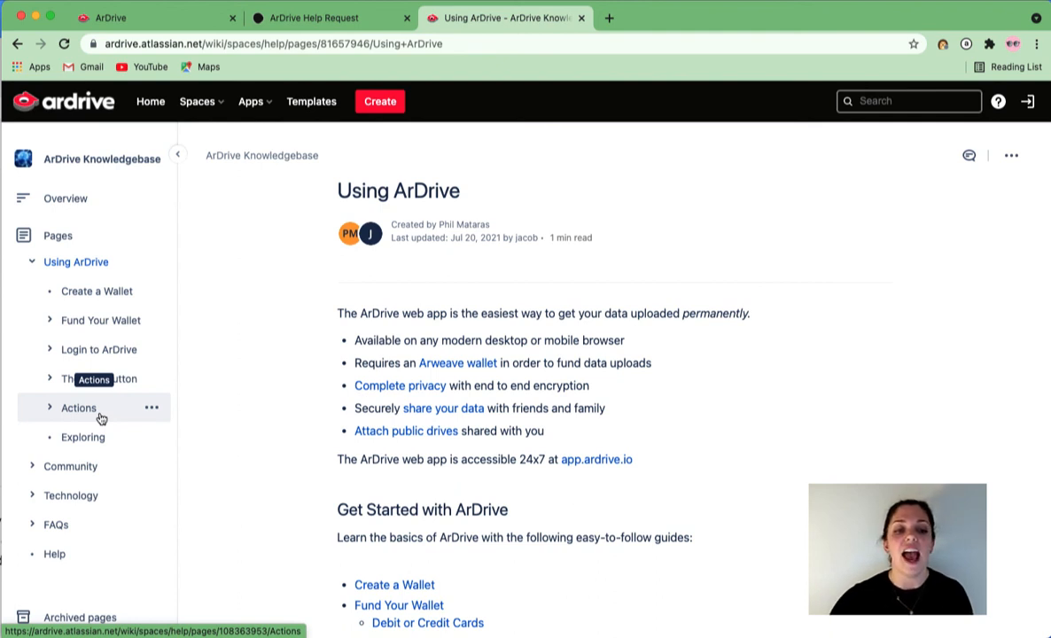
mouse_move(82, 436)
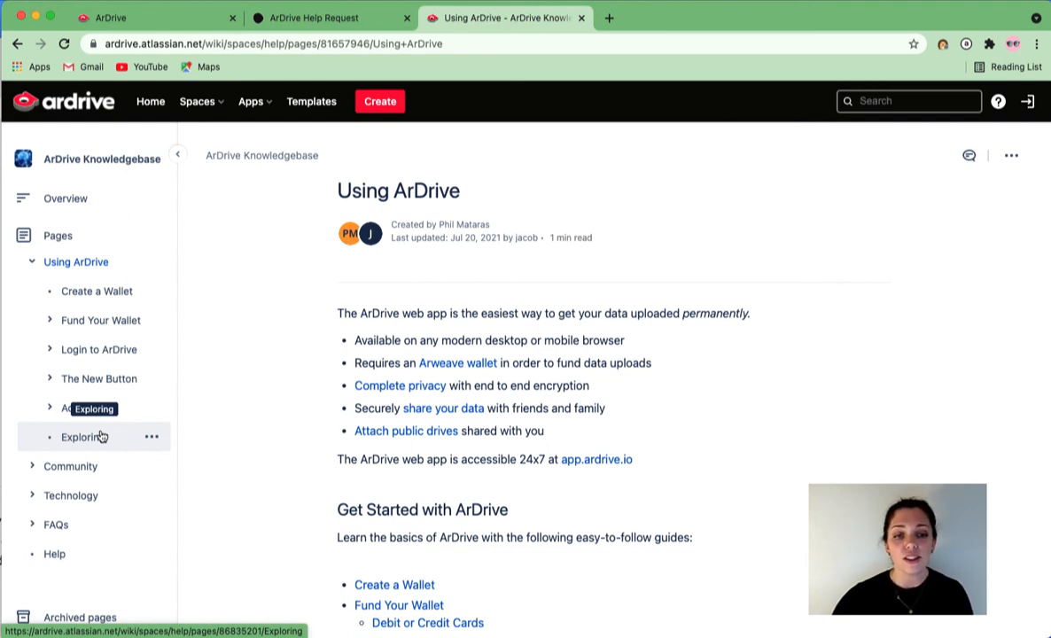
mouse_move(56, 524)
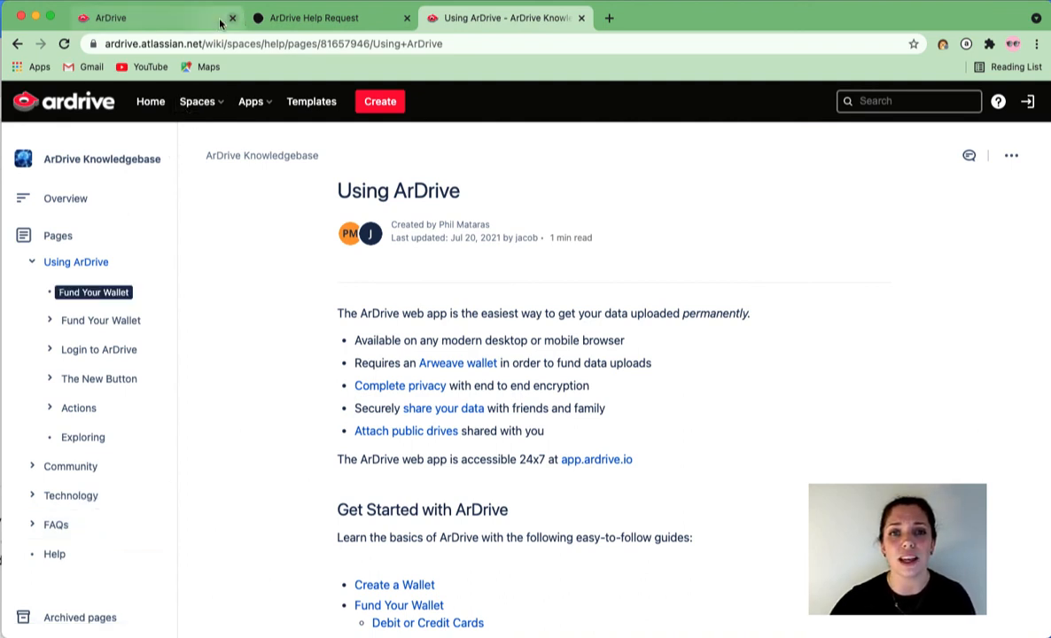
Return to the ArDrive Help Request form's welcome screen via its browser tab.
left_click(312, 17)
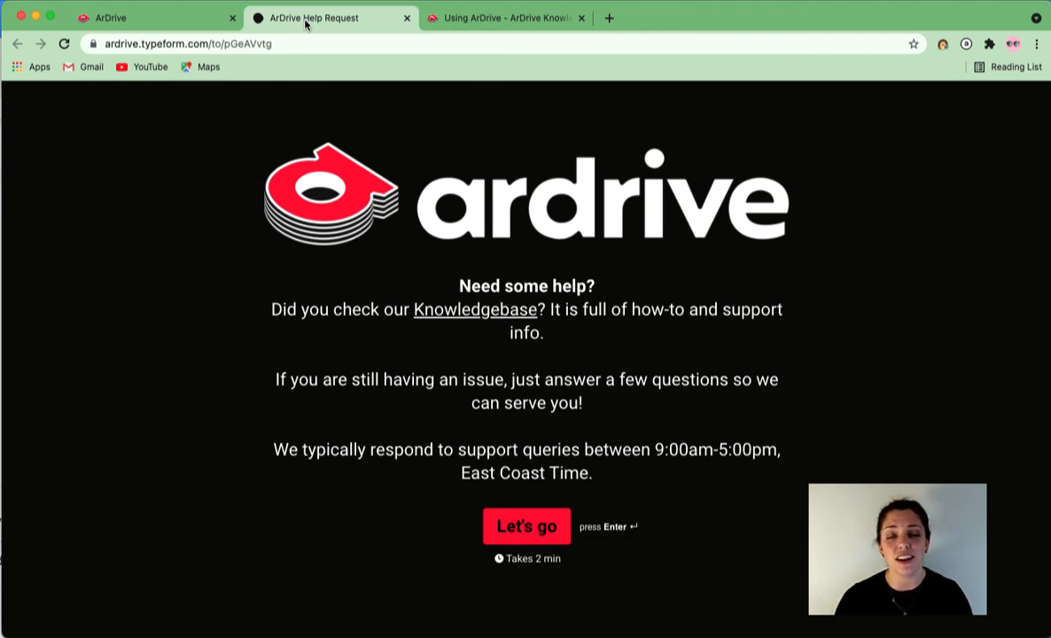
mouse_move(519, 452)
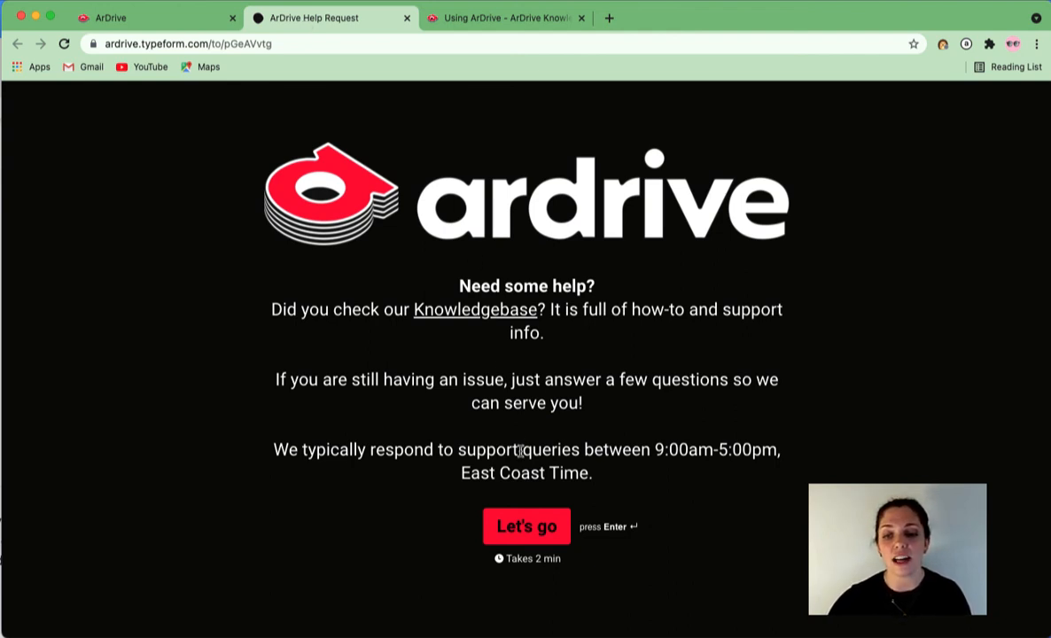